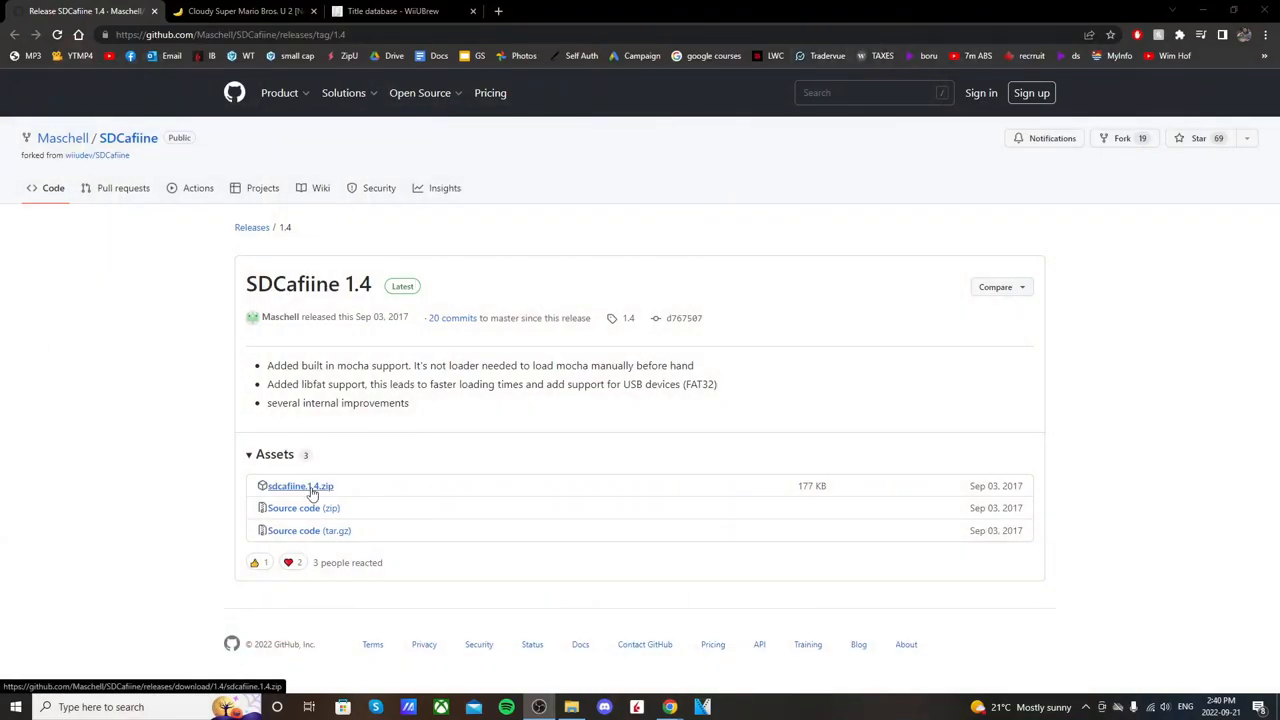
Download the SDCafiine 1.4 zip and browse to its wiiu folder in WinRAR.
click(300, 485)
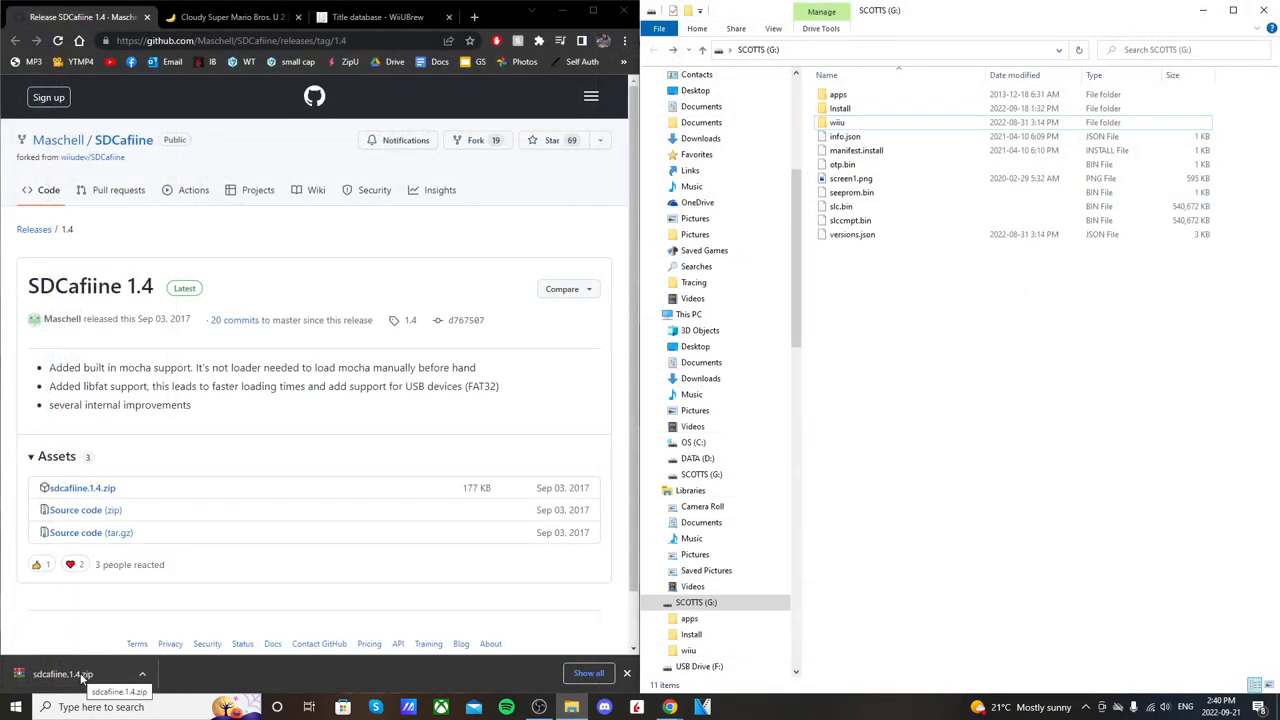
double_click(63, 673)
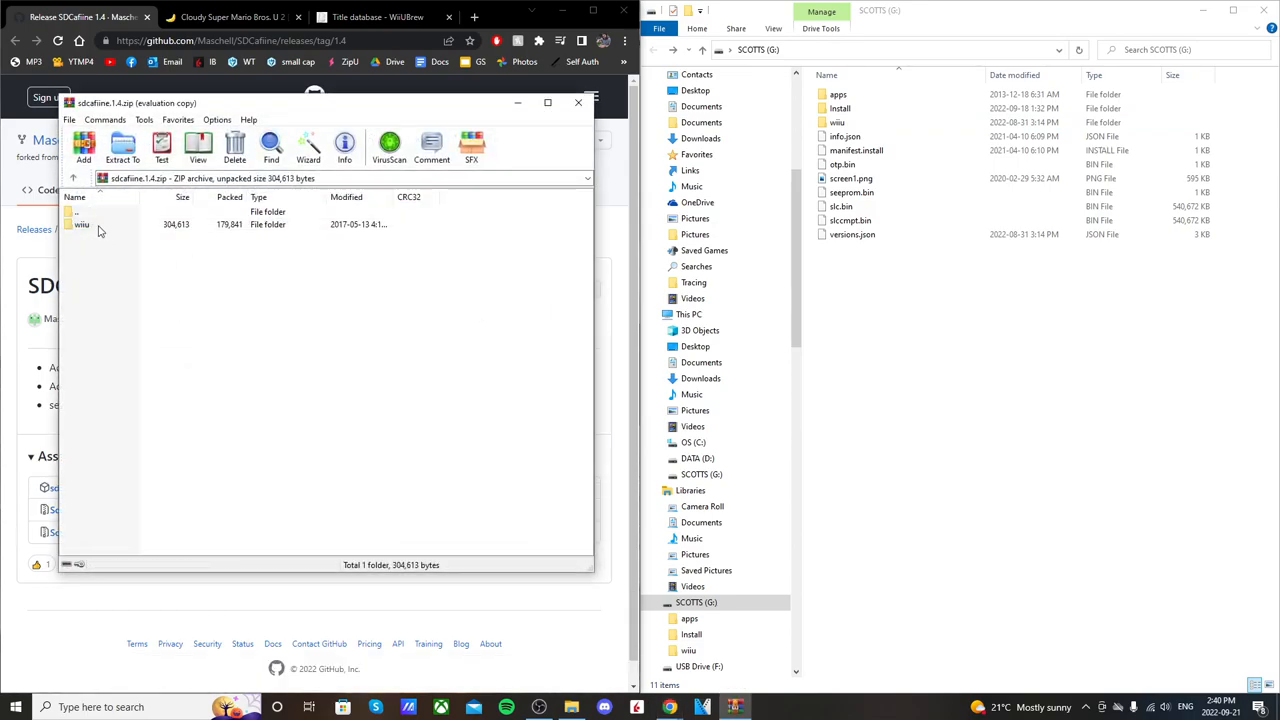
double_click(82, 224)
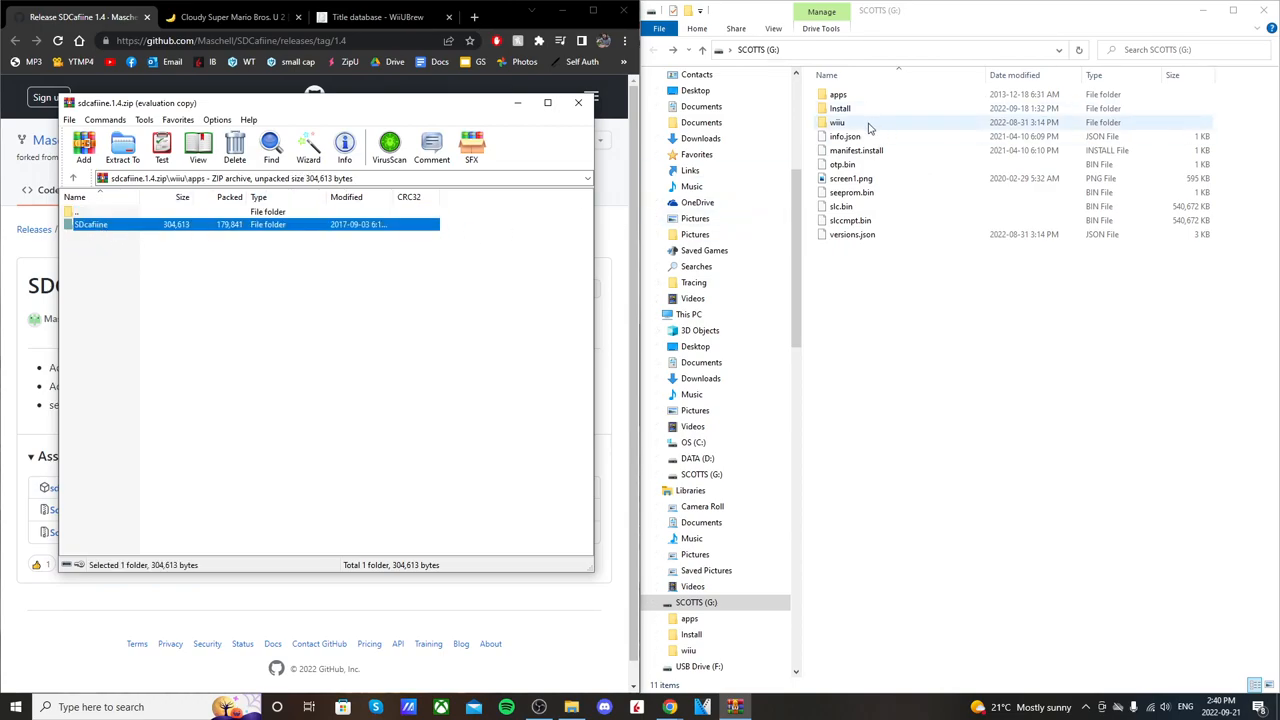
Put the SDcafiine folder into G:\wiiu\apps and open it to check its contents.
double_click(837, 122)
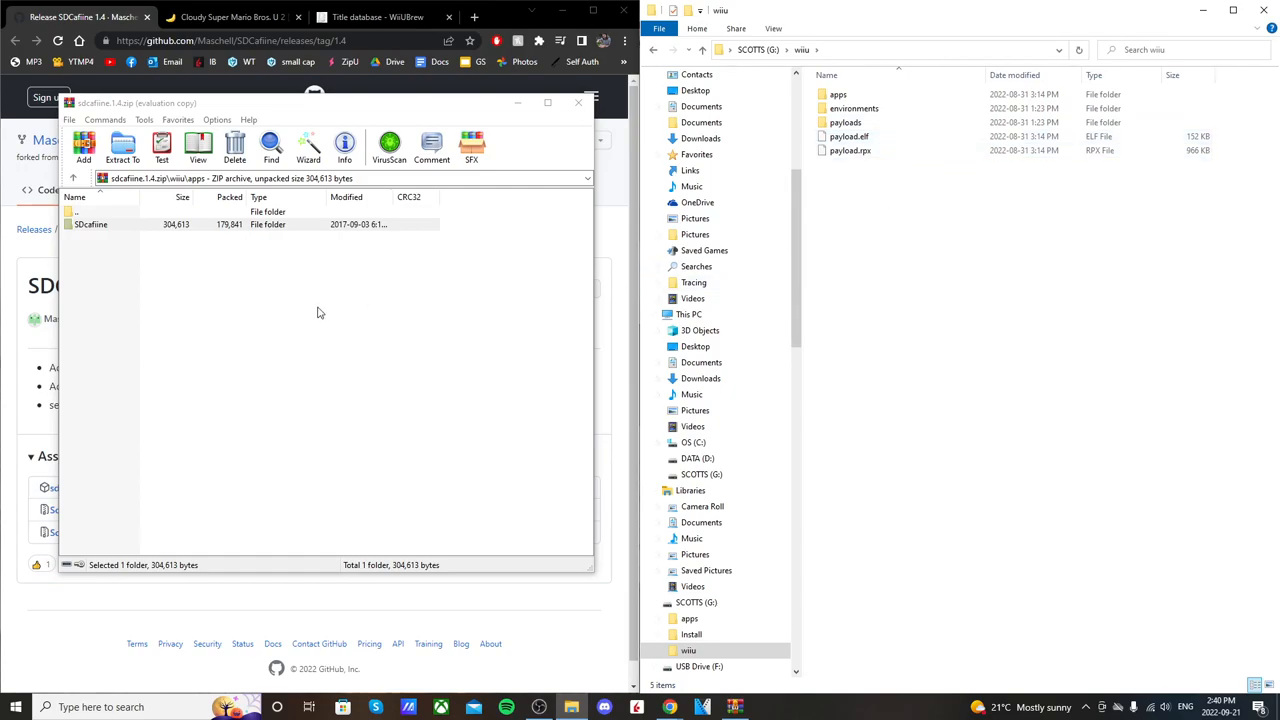
click(91, 224)
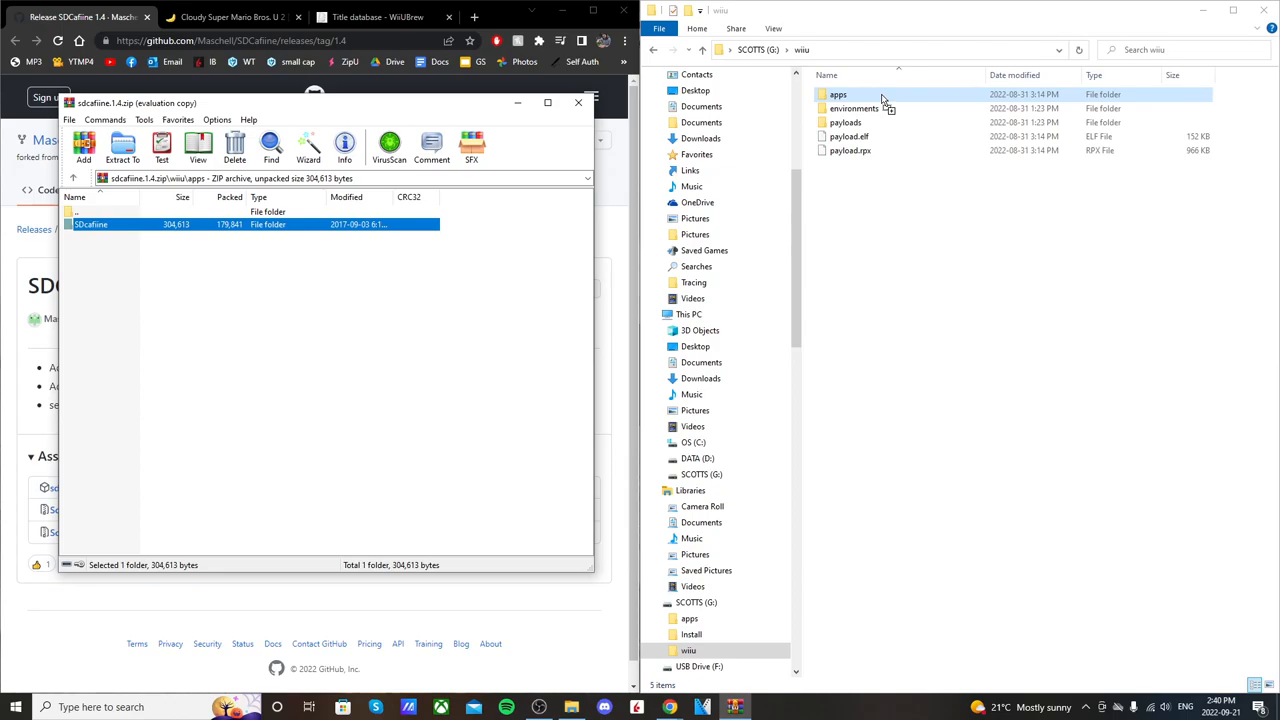
double_click(838, 94)
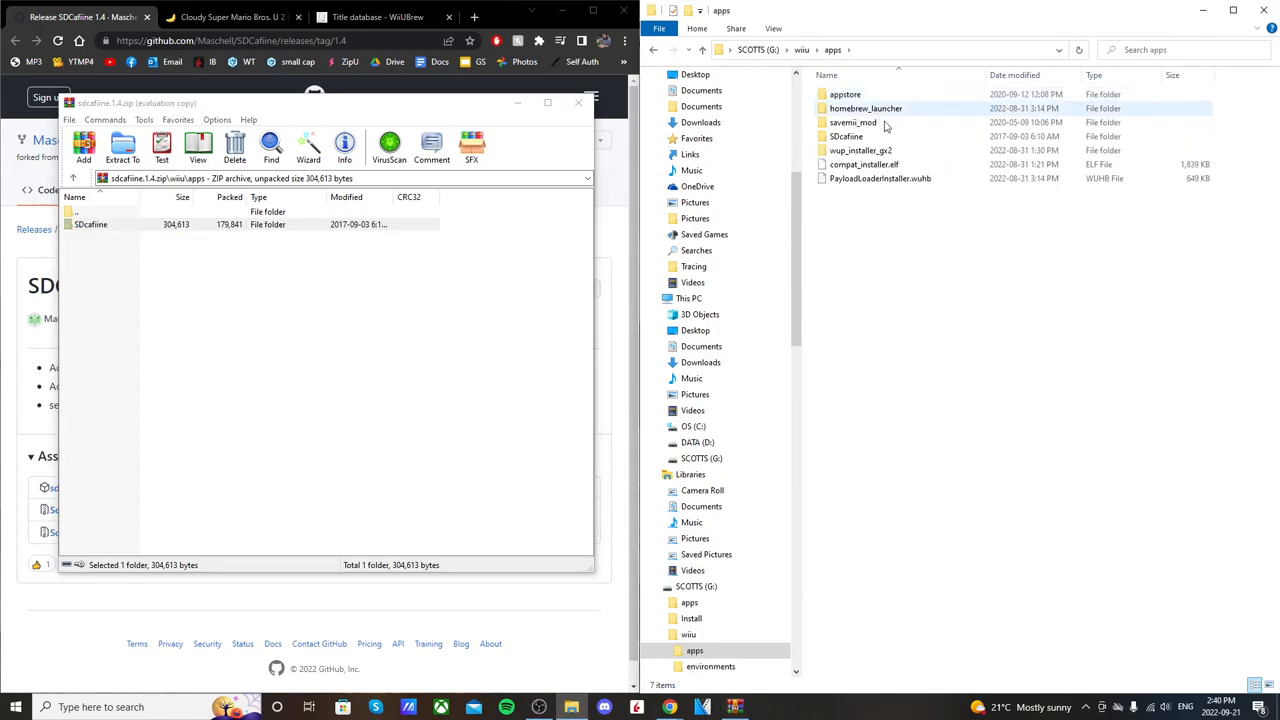
click(847, 136)
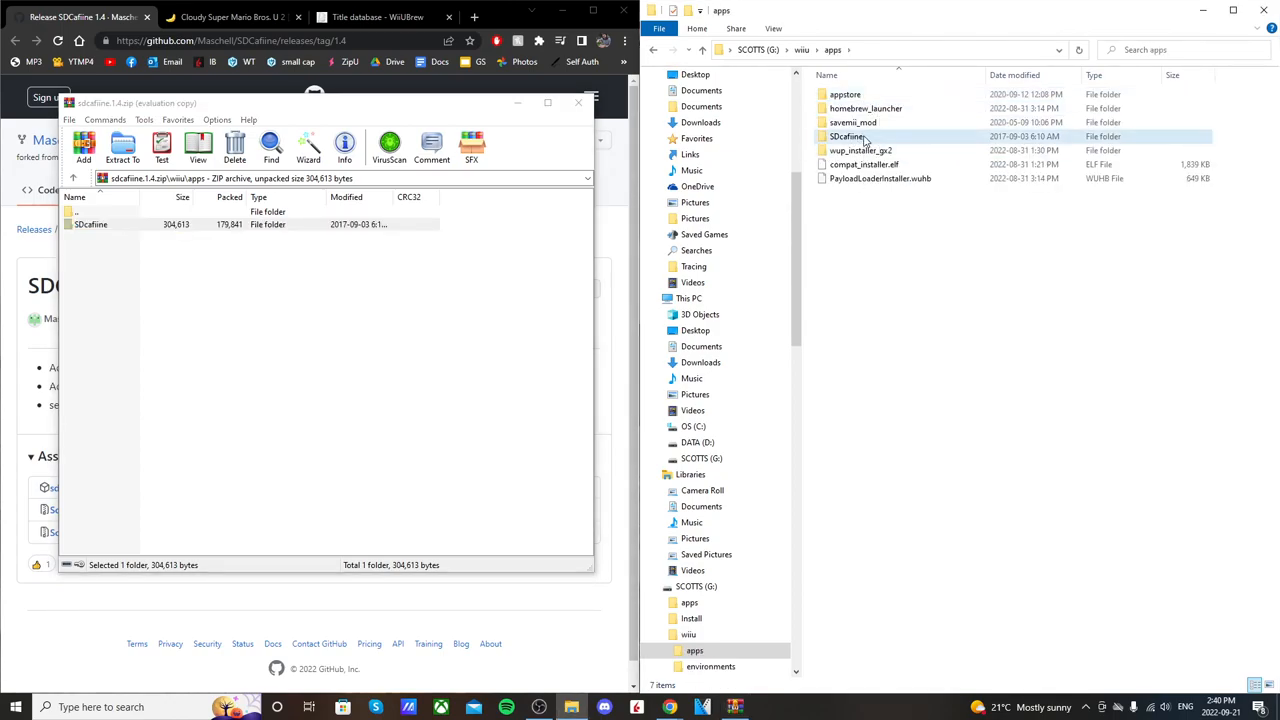
double_click(847, 136)
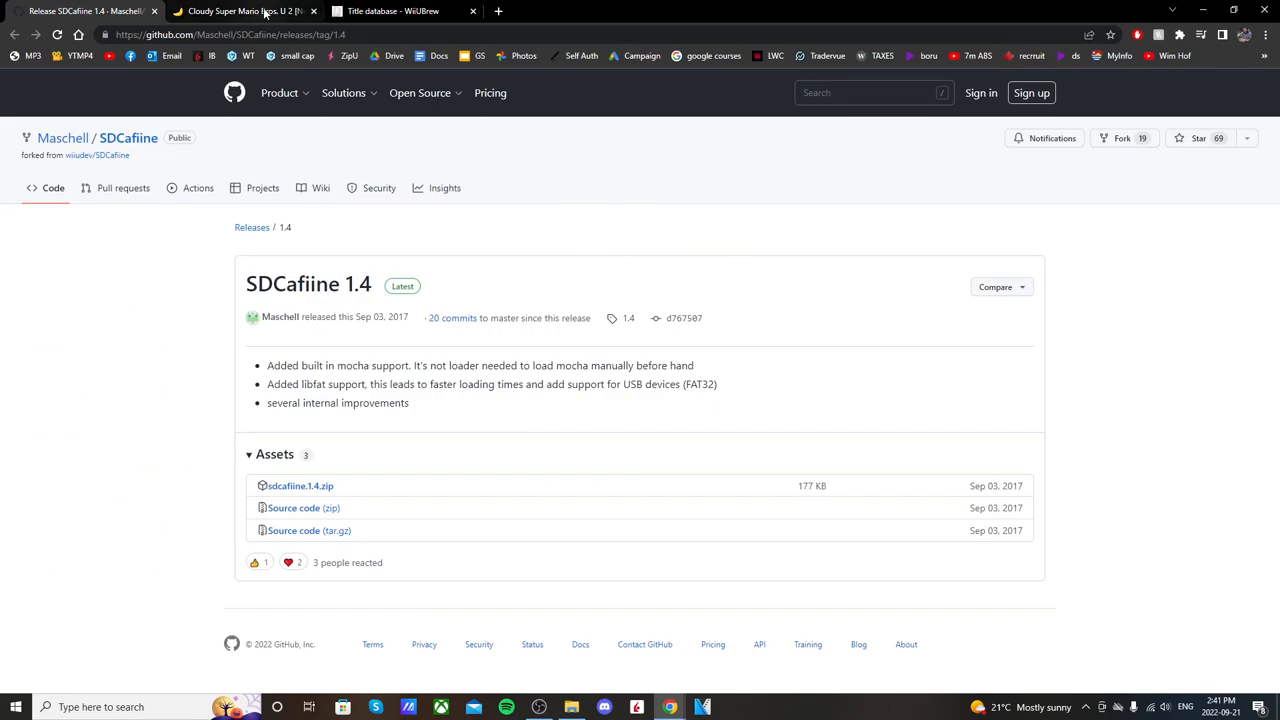
Follow the Cloudy Super Mario Bros. U 2 page's Main Download link to Google Drive.
click(244, 11)
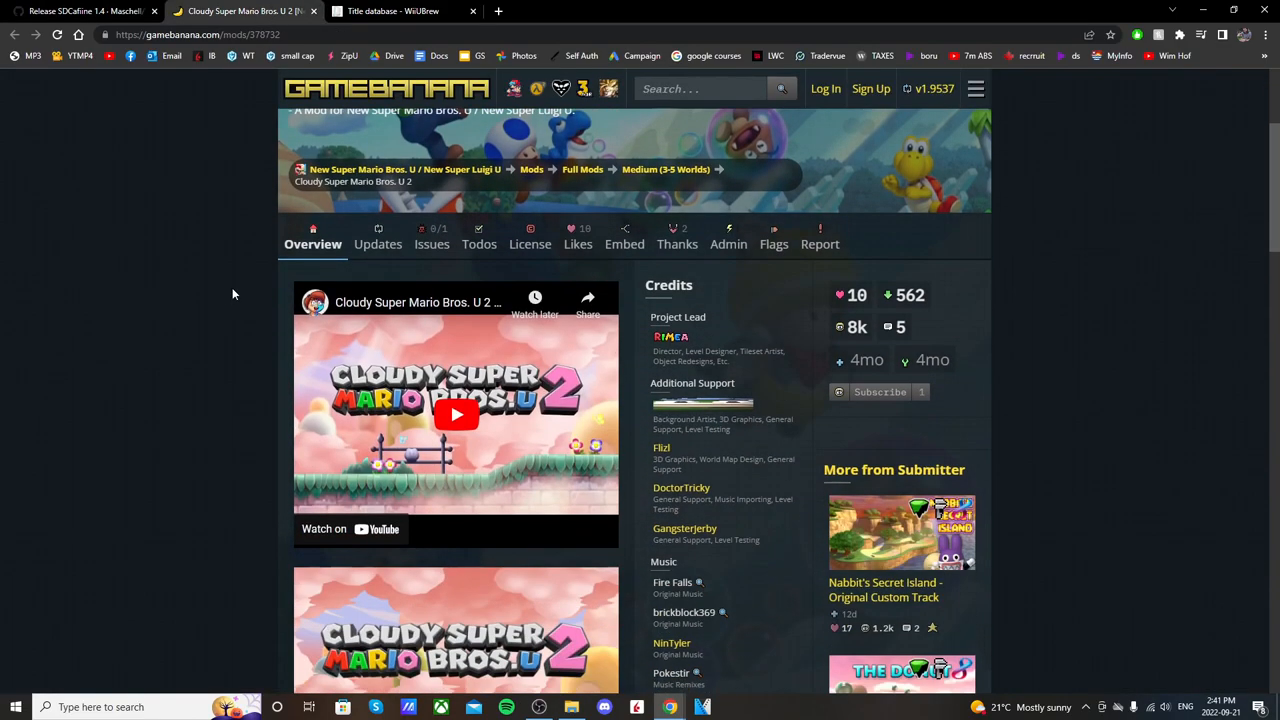
scroll(down, 3)
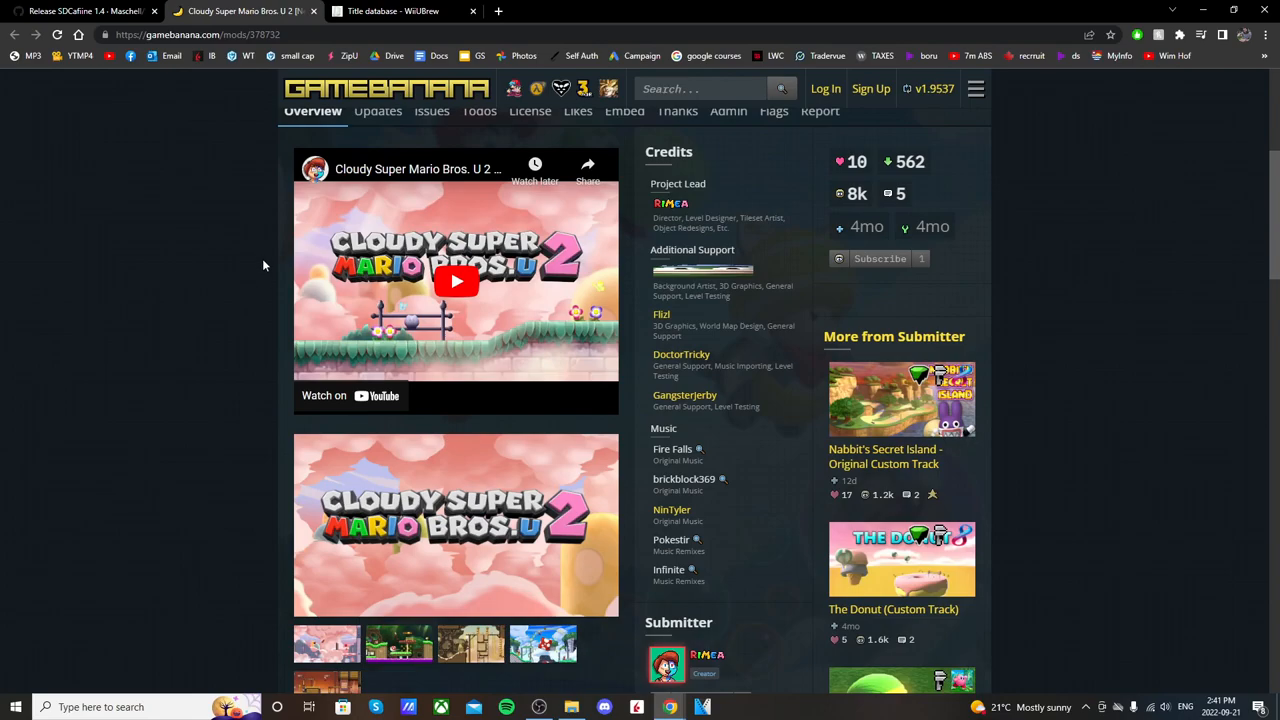
scroll(down, 3)
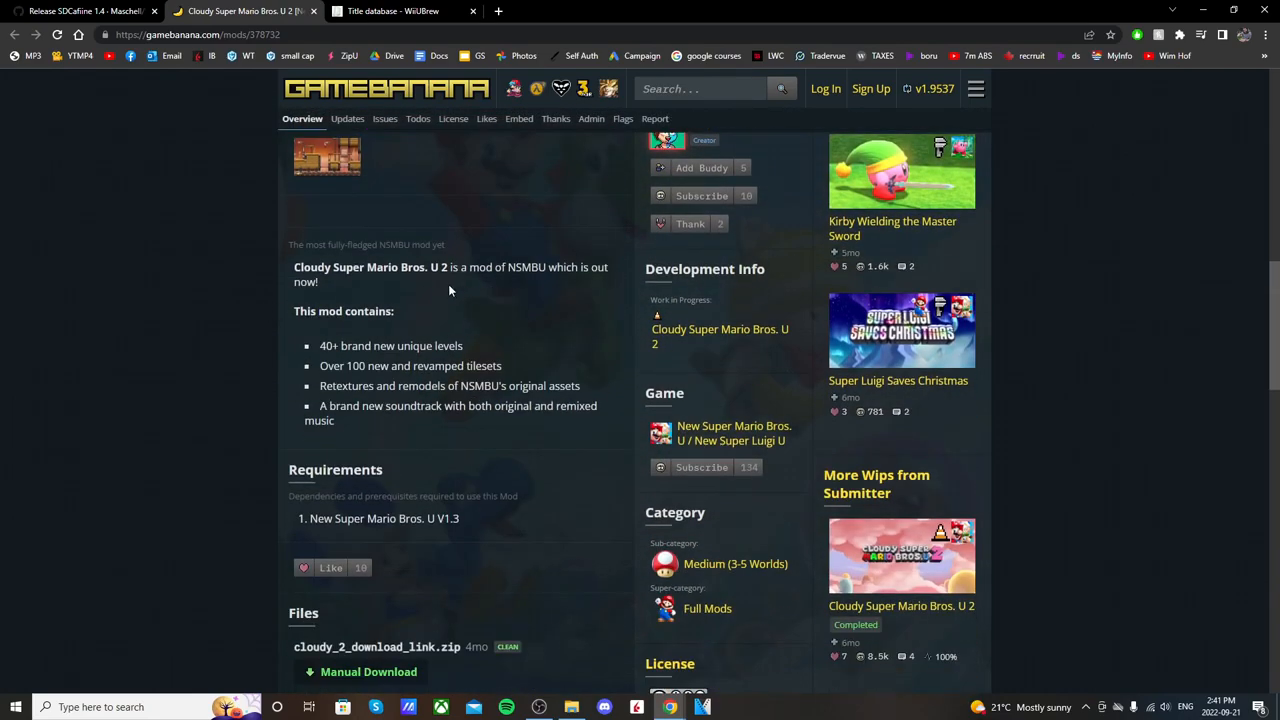
scroll(down, 3)
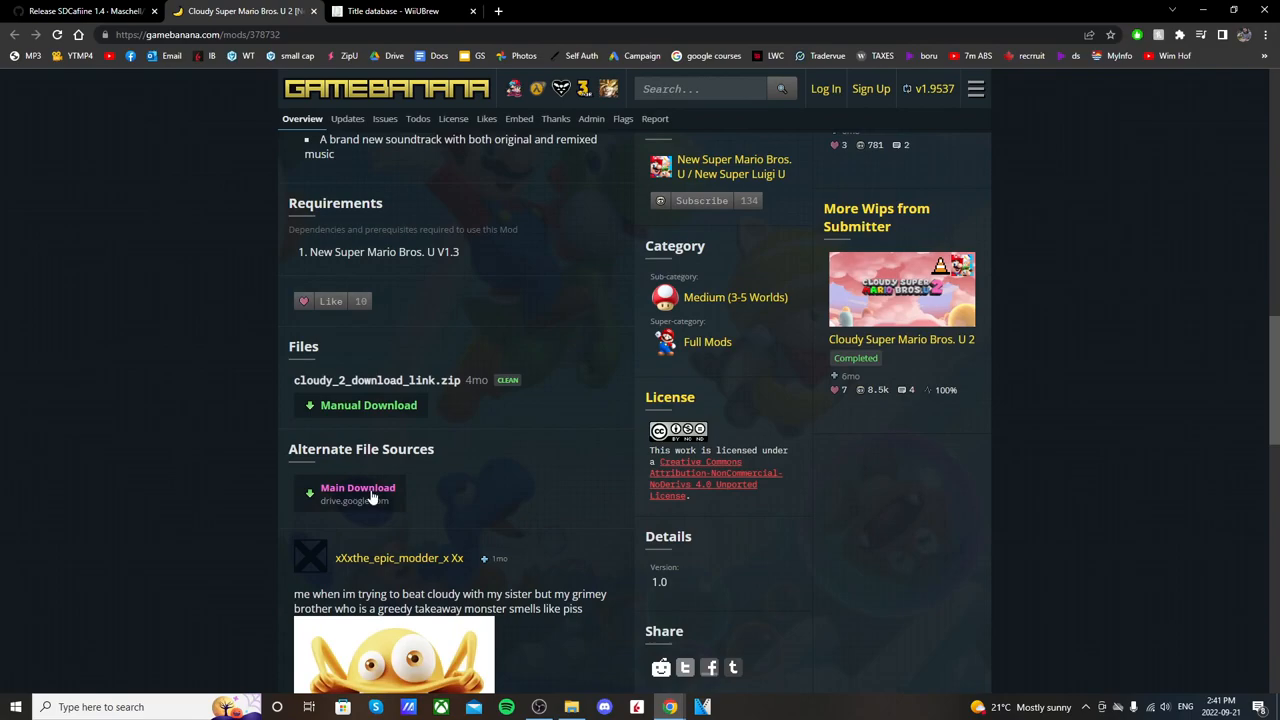
click(357, 492)
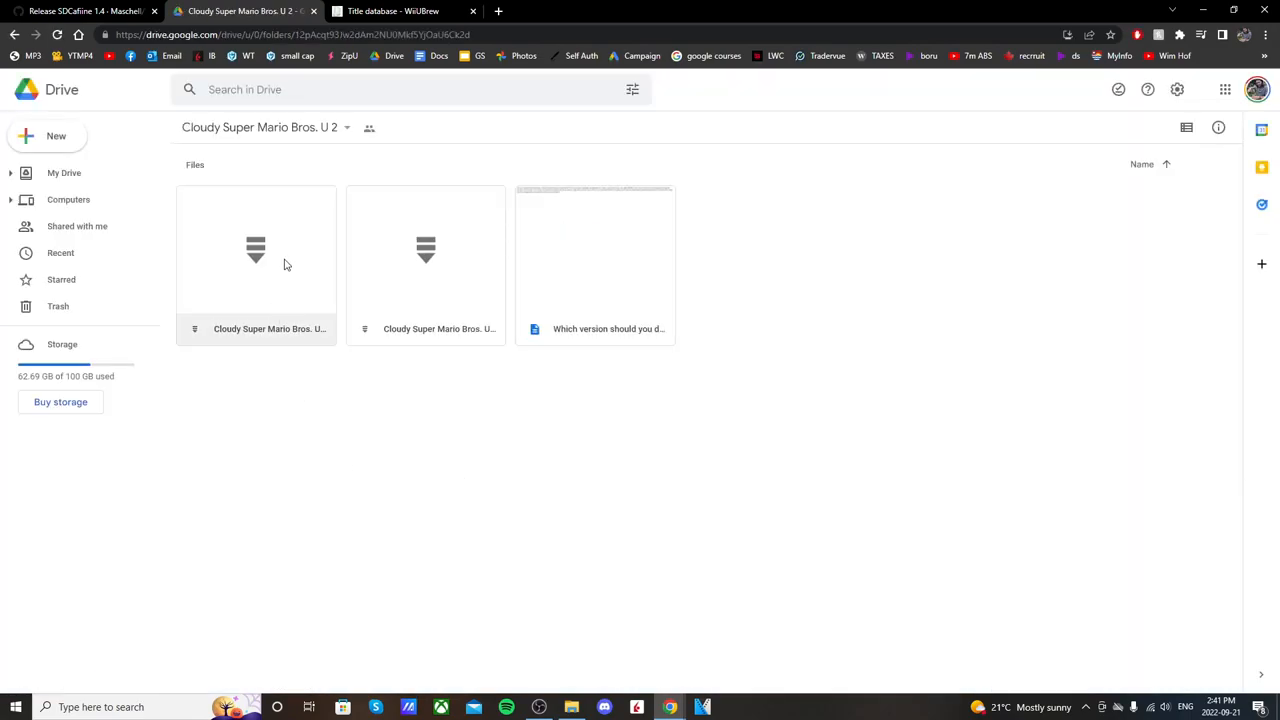
mouse_move(265, 328)
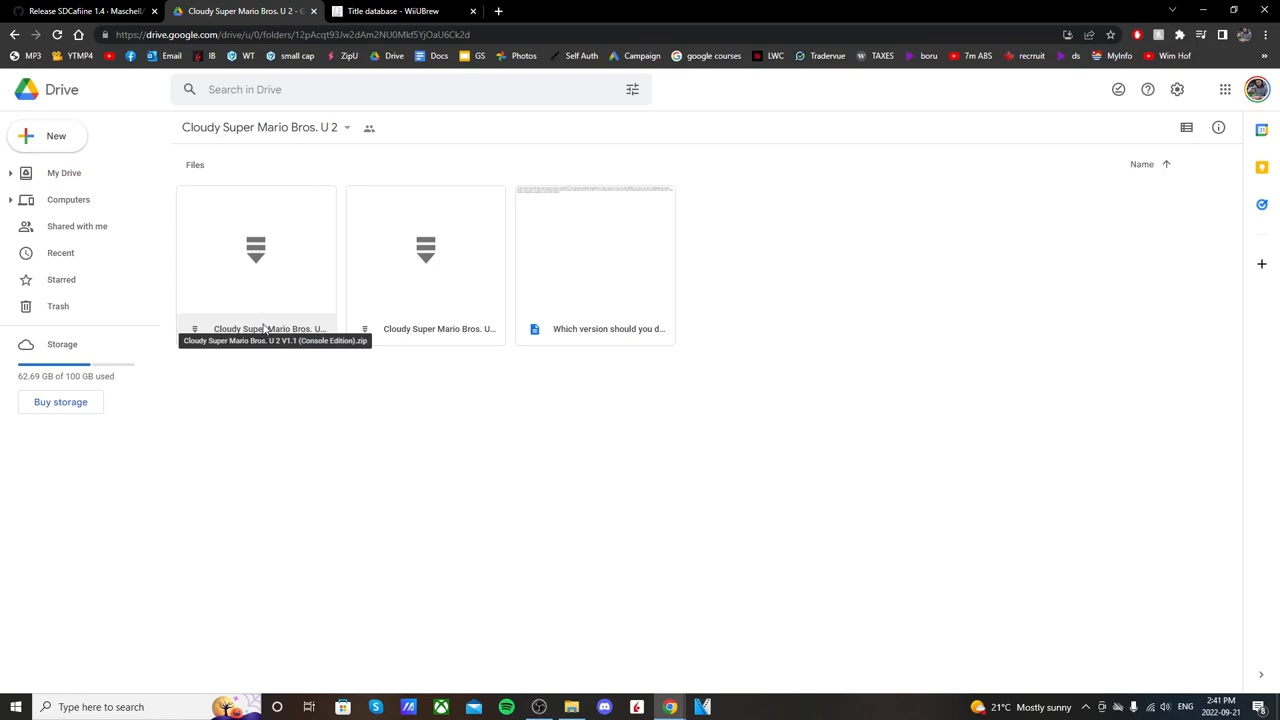
mouse_move(288, 343)
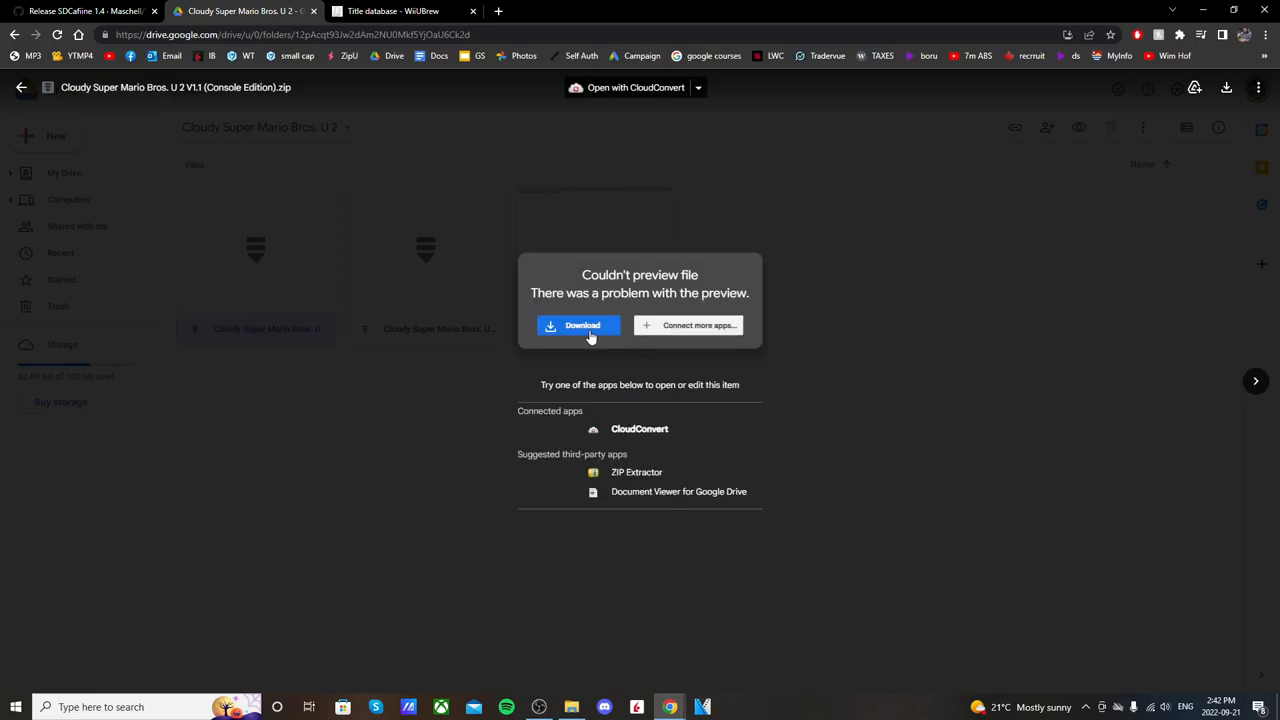
Download the 790 MB Cloudy SMBU 2 V1.1 Console Edition zip despite the scan warning.
click(582, 325)
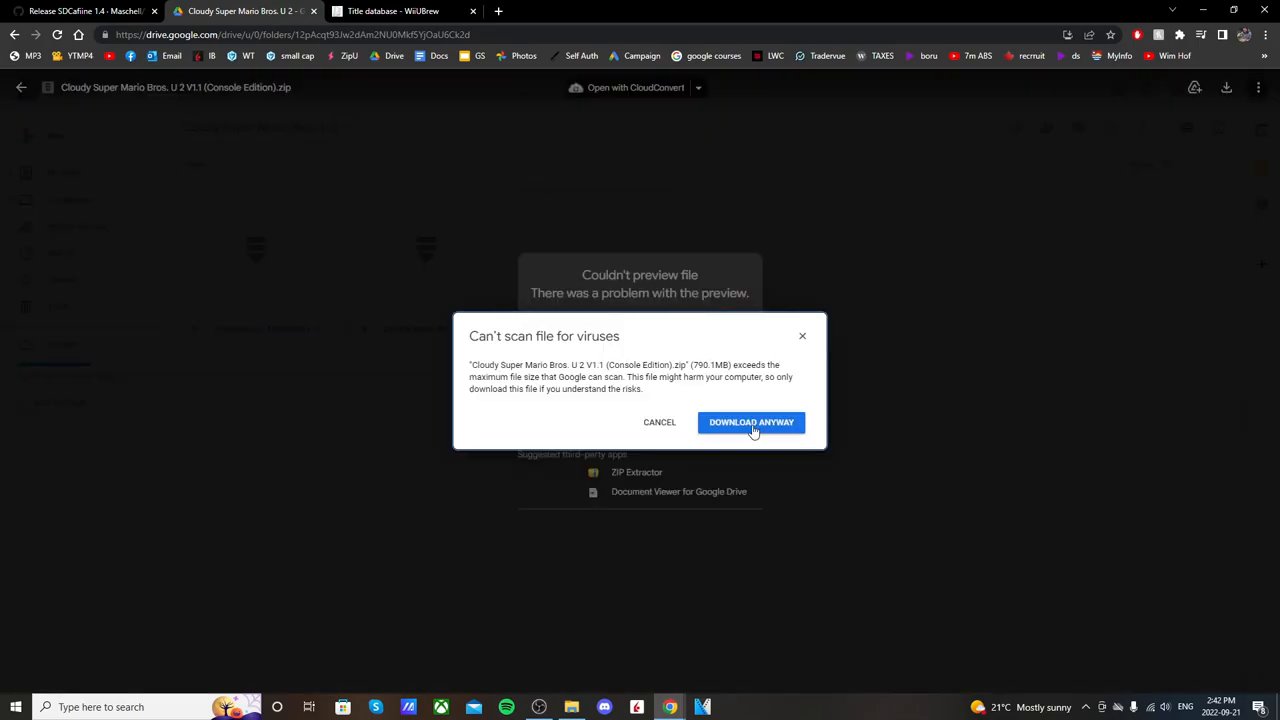
click(751, 422)
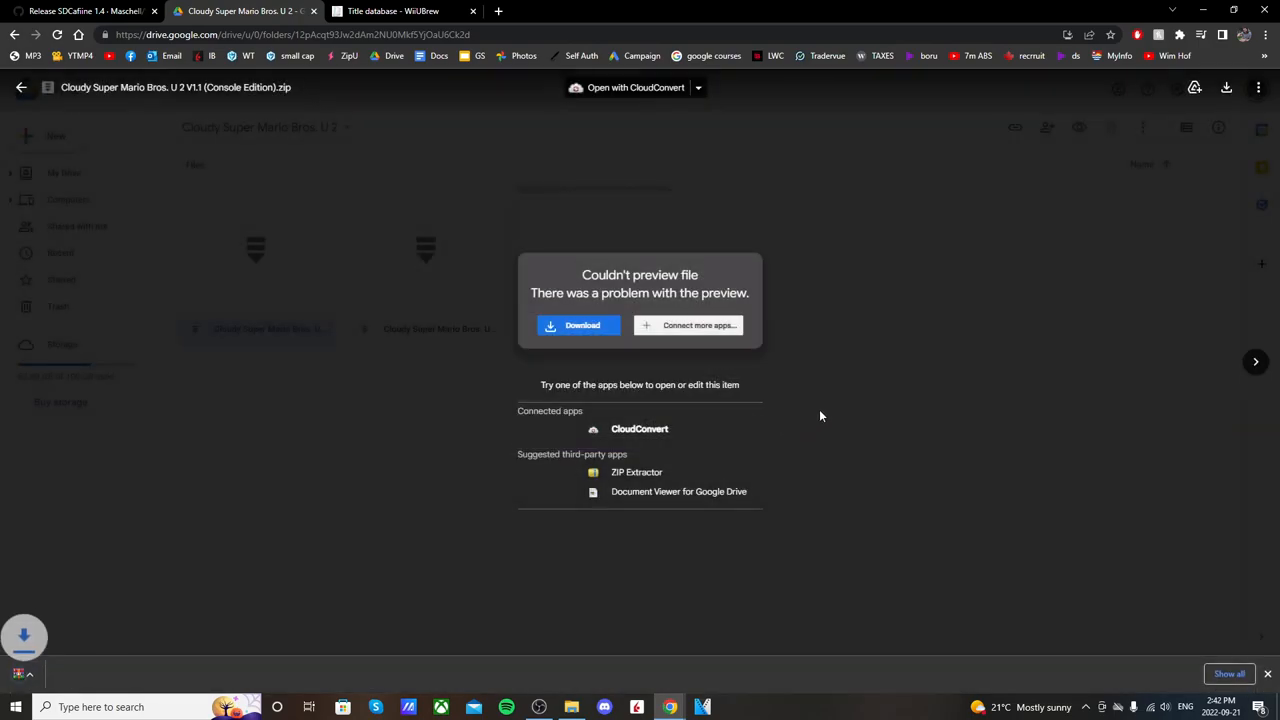
click(578, 325)
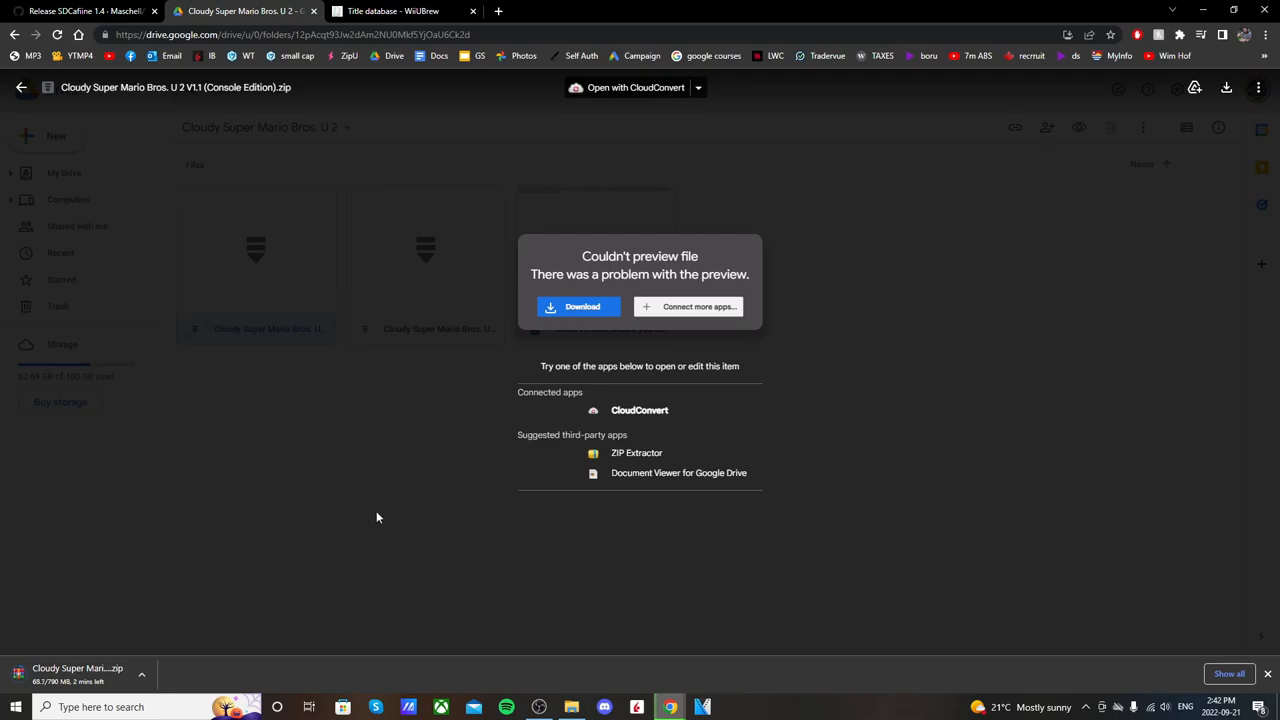
click(240, 11)
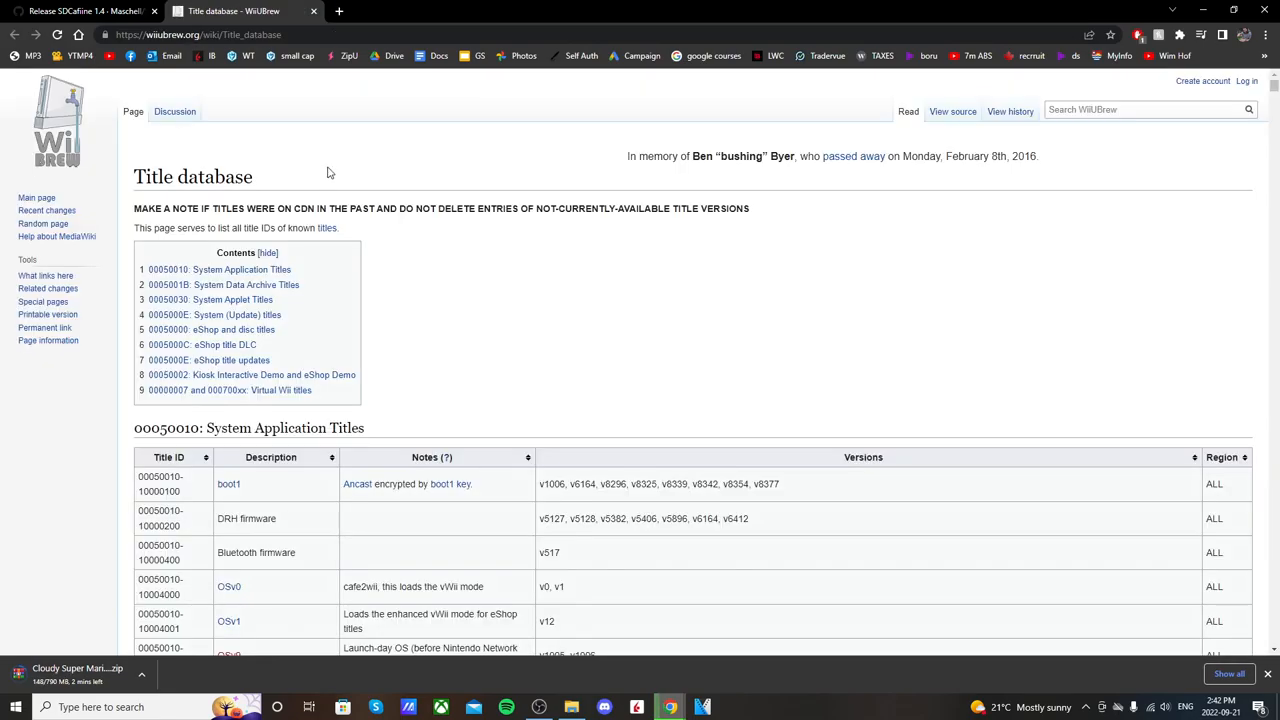
mouse_move(186, 79)
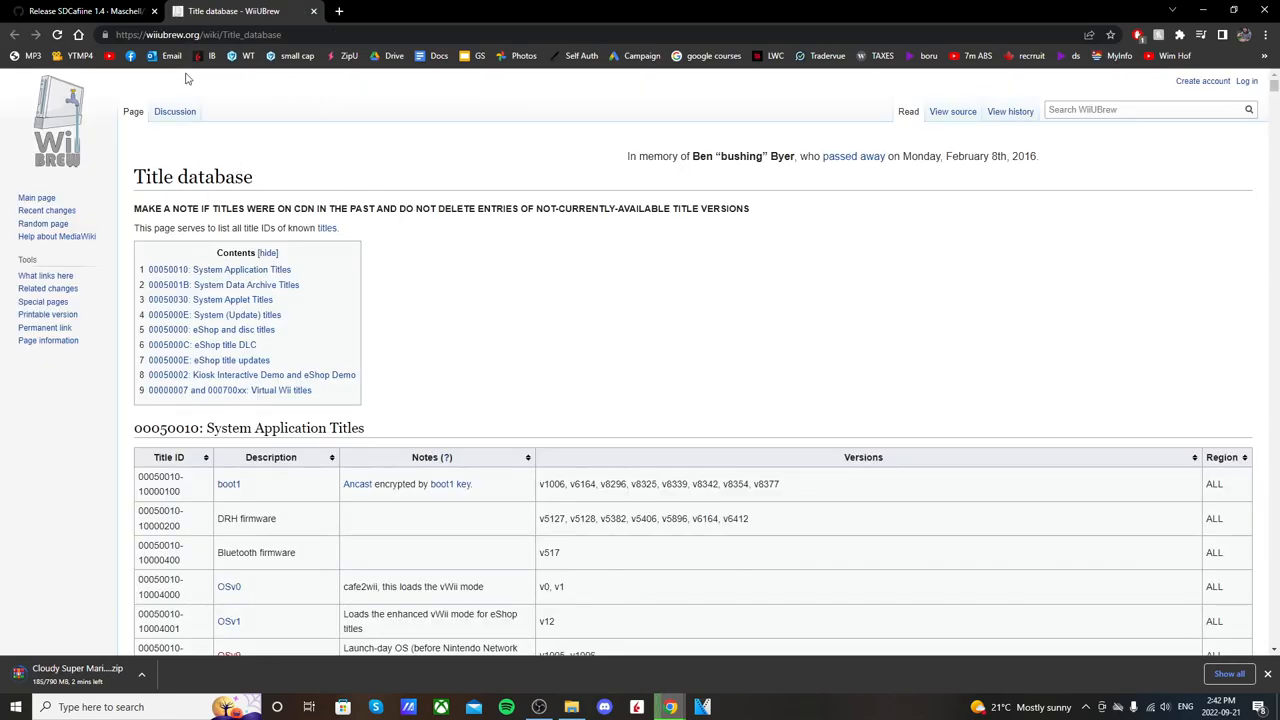
double_click(188, 177)
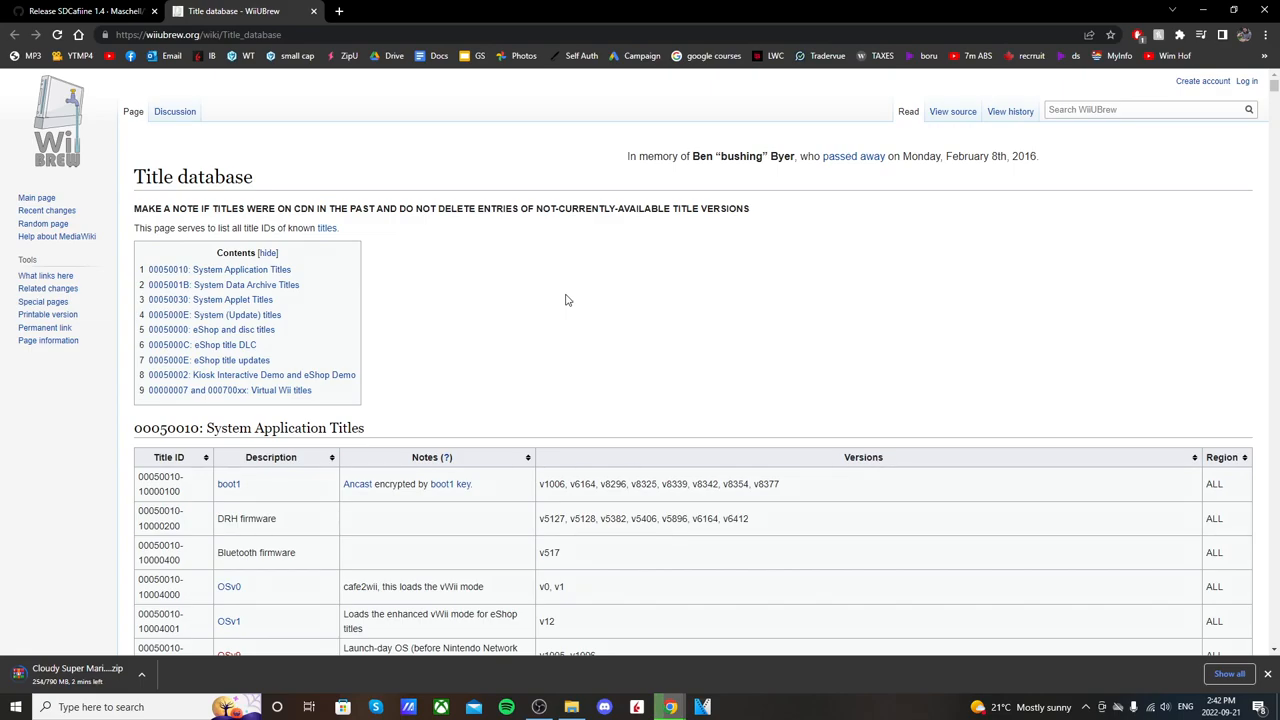
key(ctrl+f)
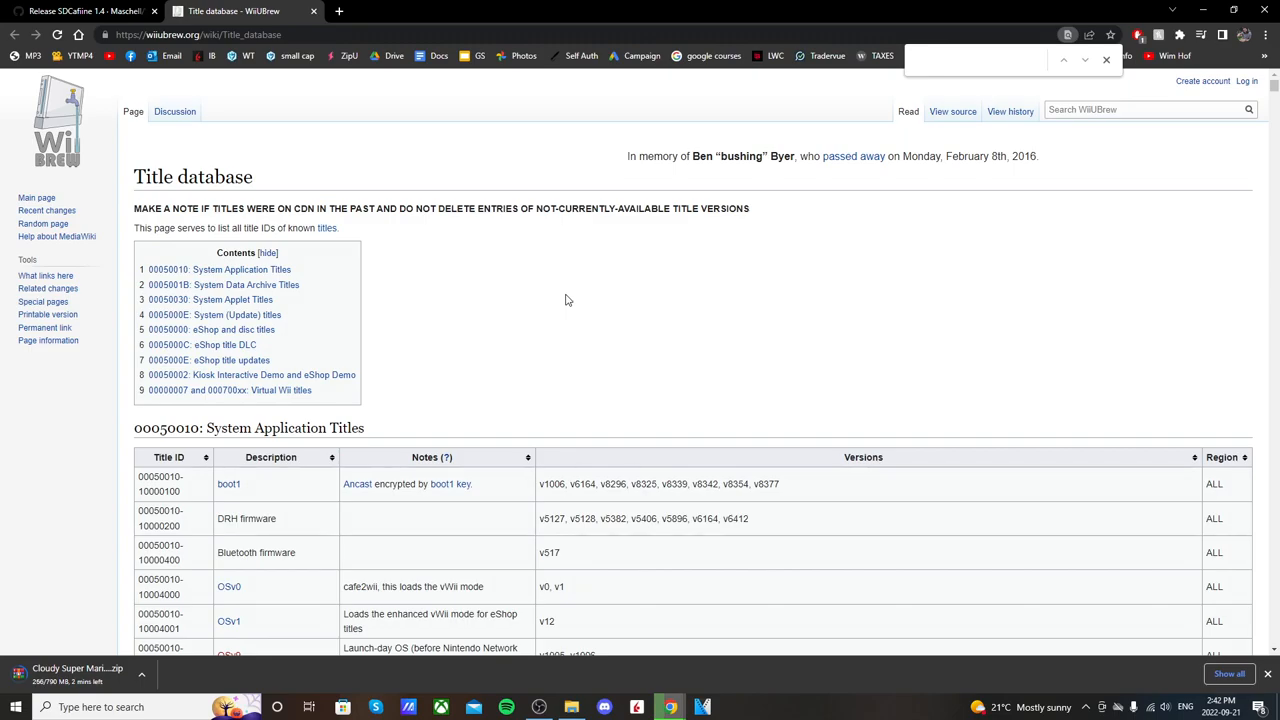
text(sup)
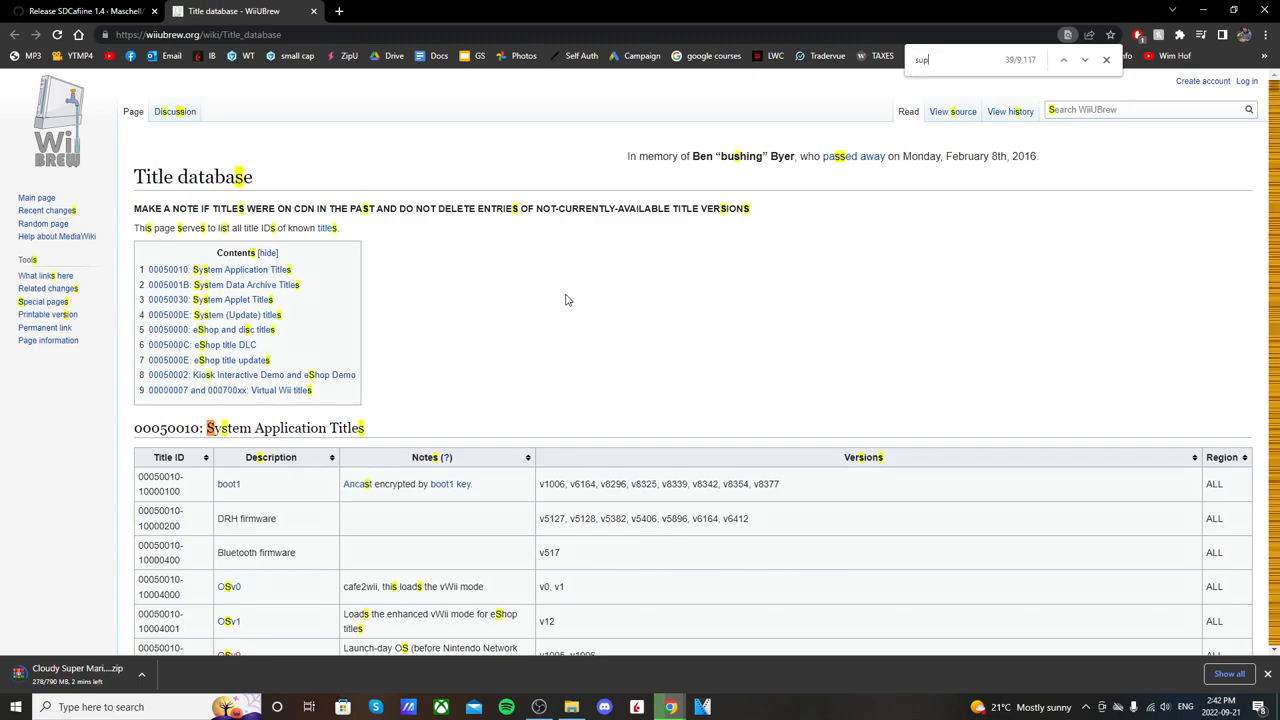
text(super m)
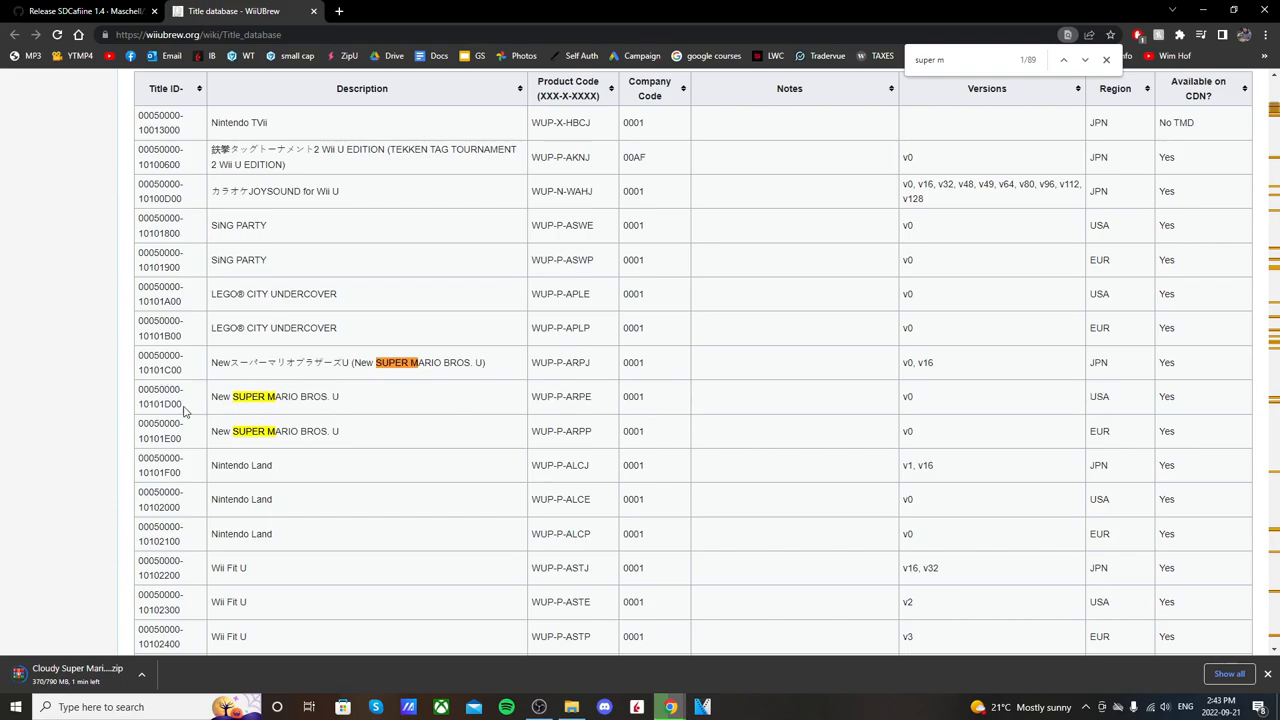
right_click(160, 396)
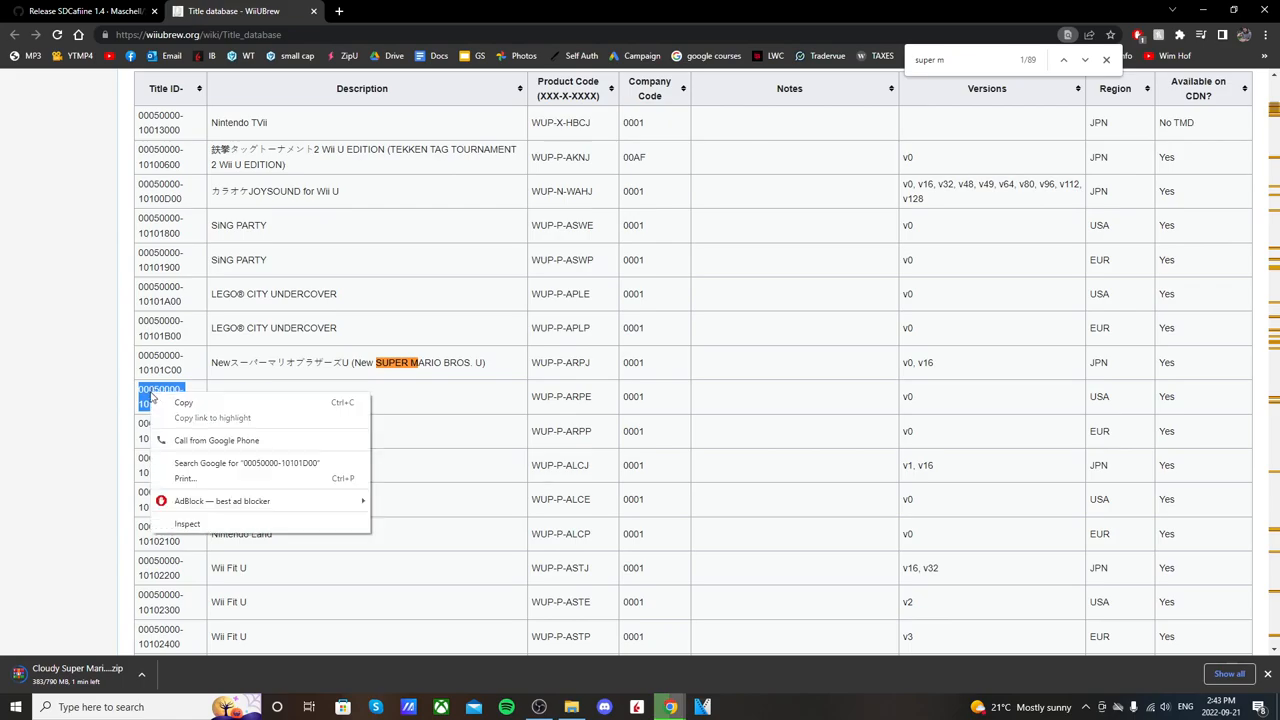
click(293, 488)
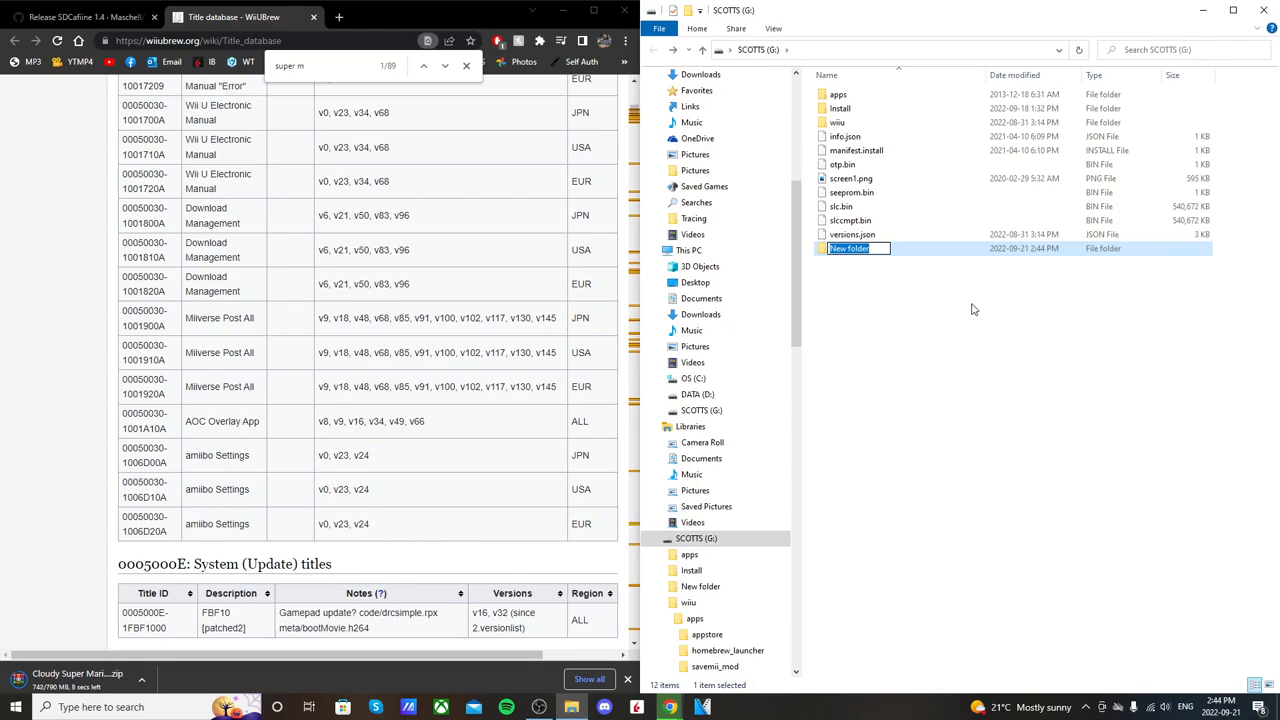
Name the new SD card root folder sdcafiine.
text(sdc)
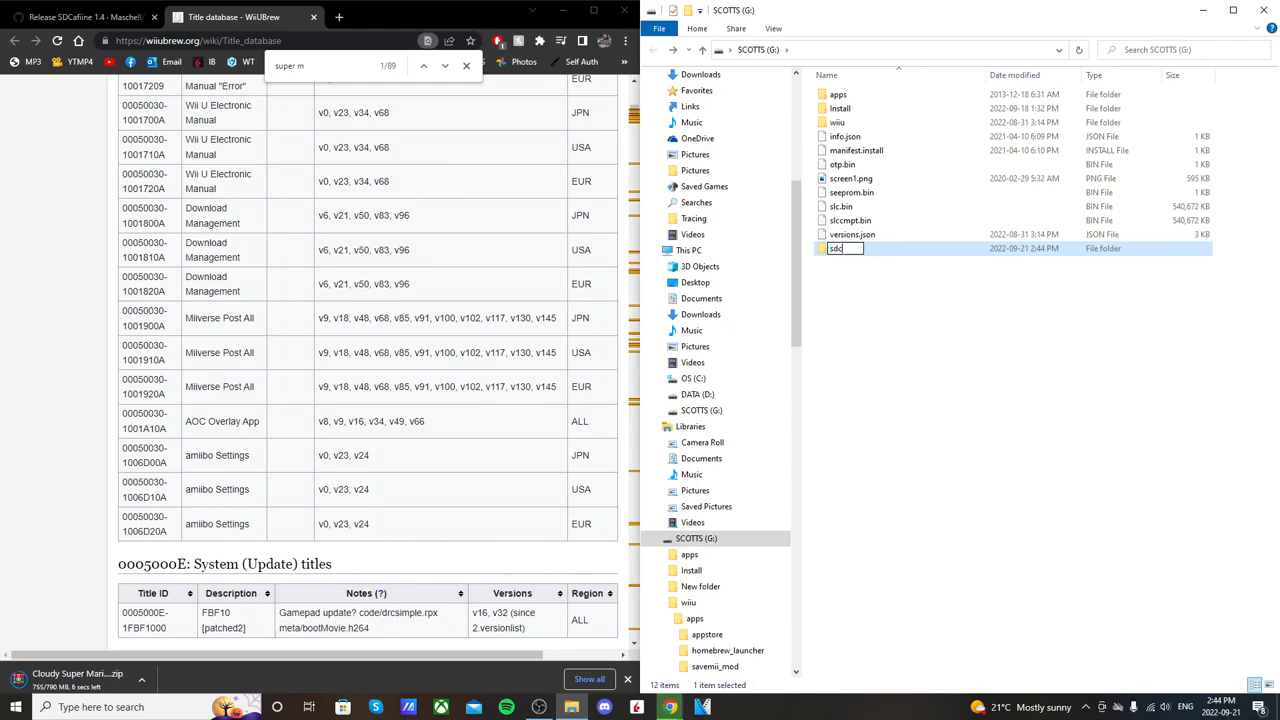
text(afiine)
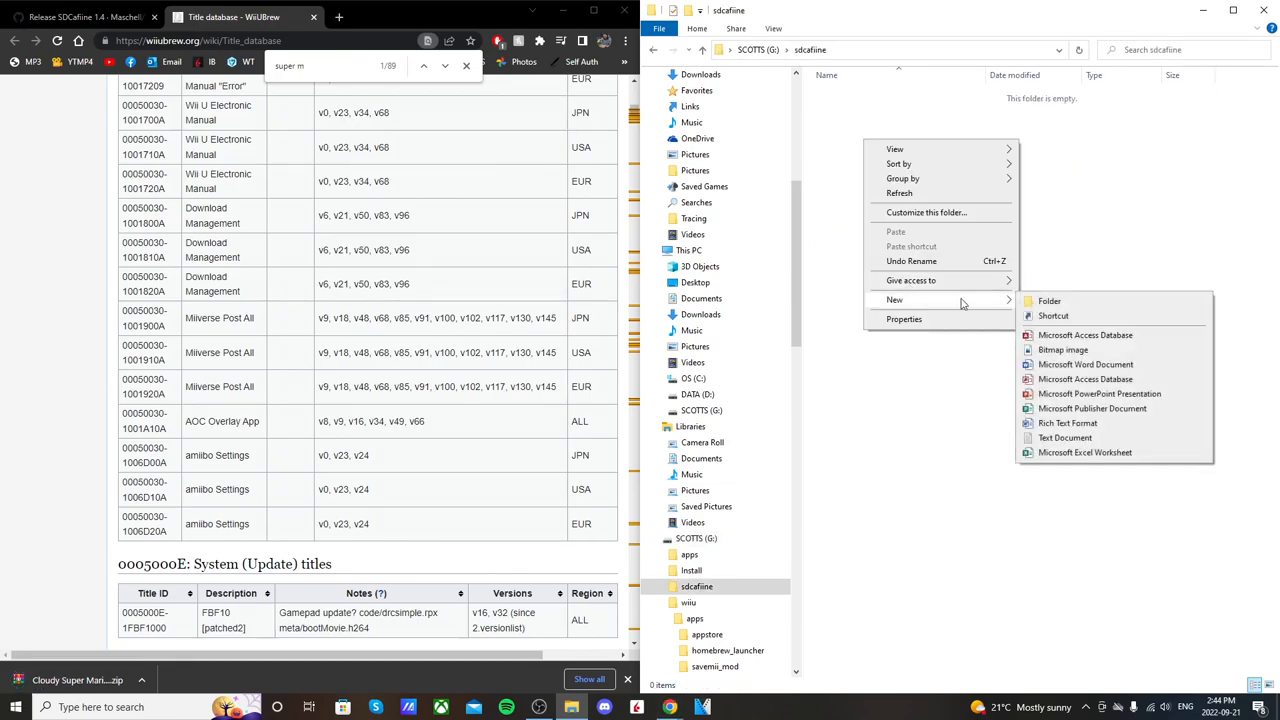
click(1049, 301)
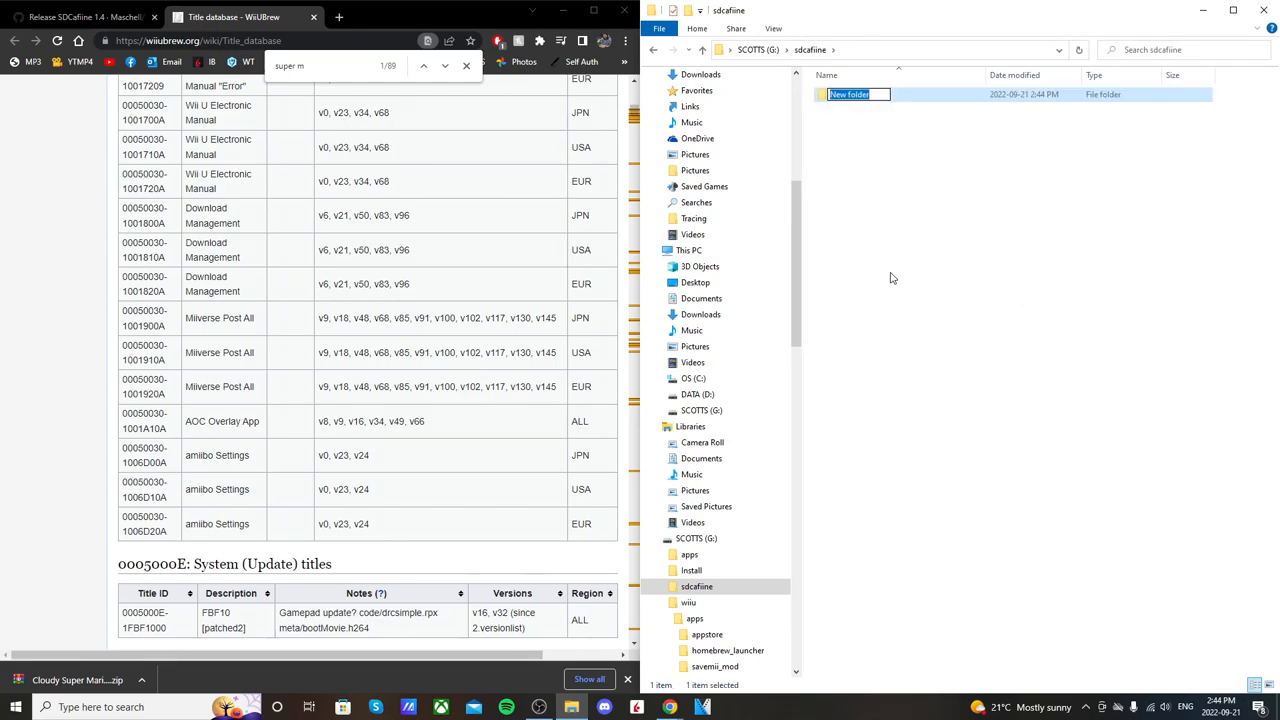
text(00050000-10101D00)
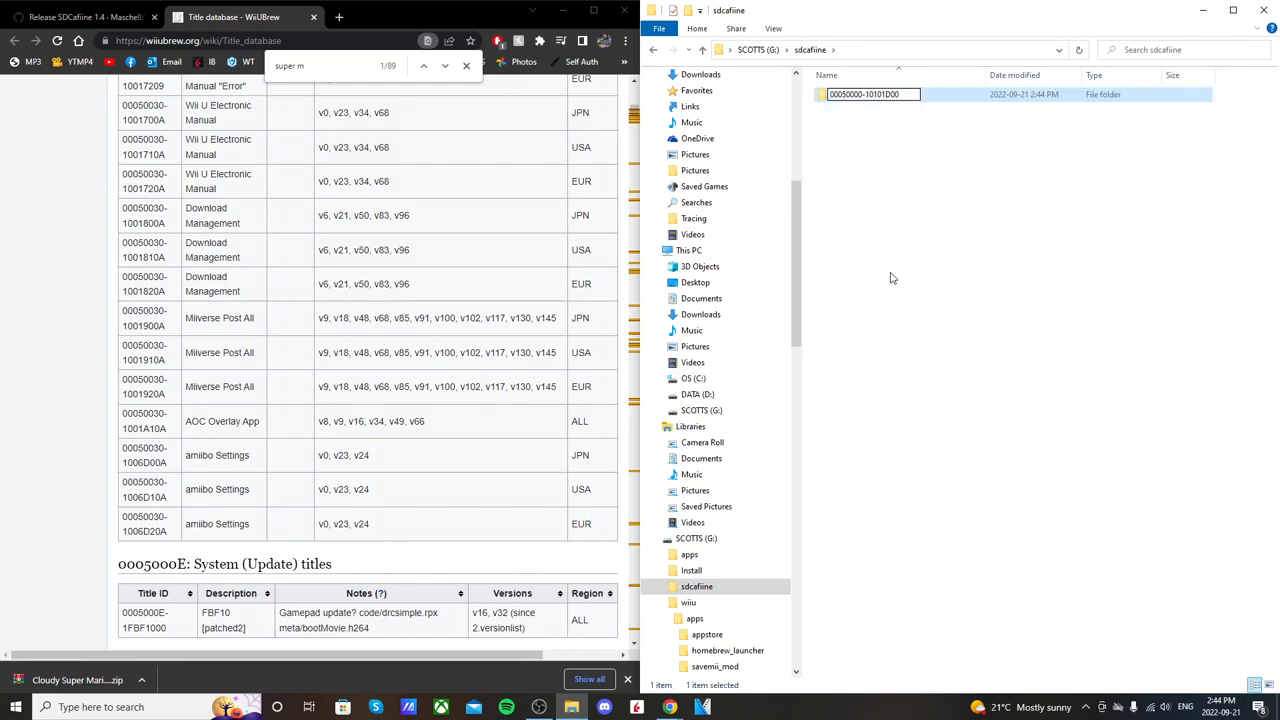
double_click(863, 94)
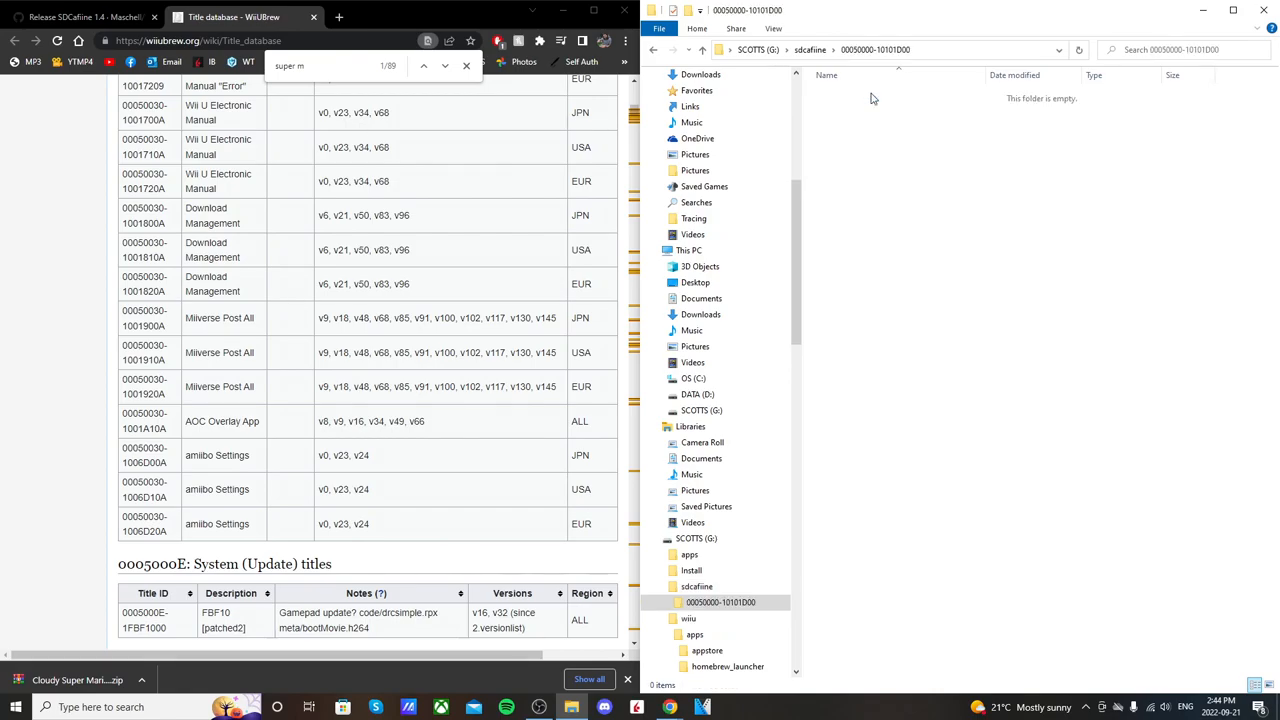
mouse_move(1023, 246)
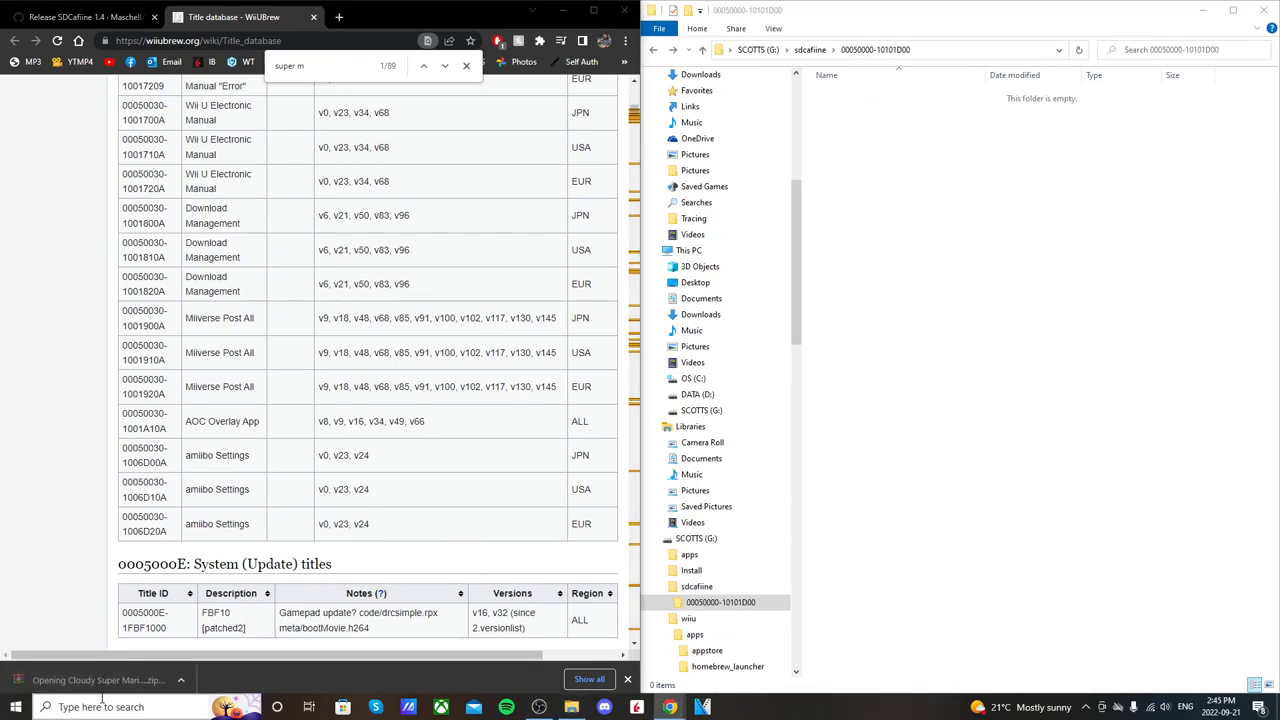
click(95, 680)
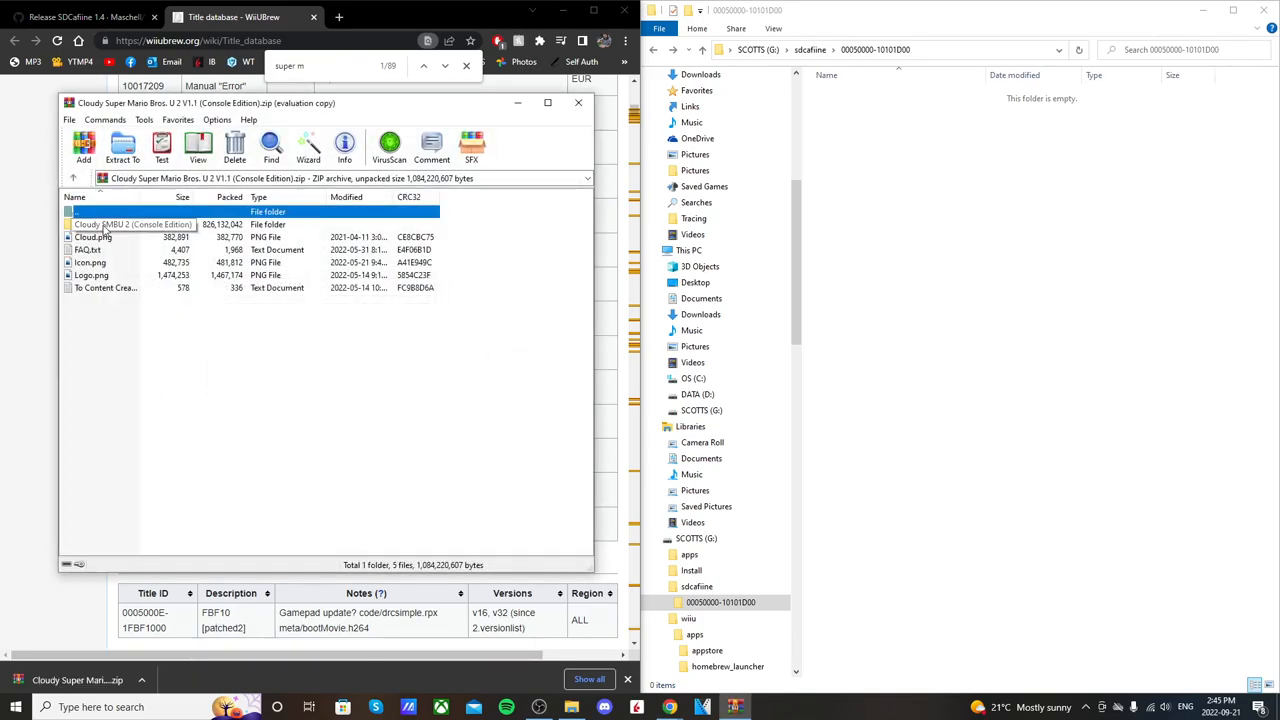
double_click(133, 224)
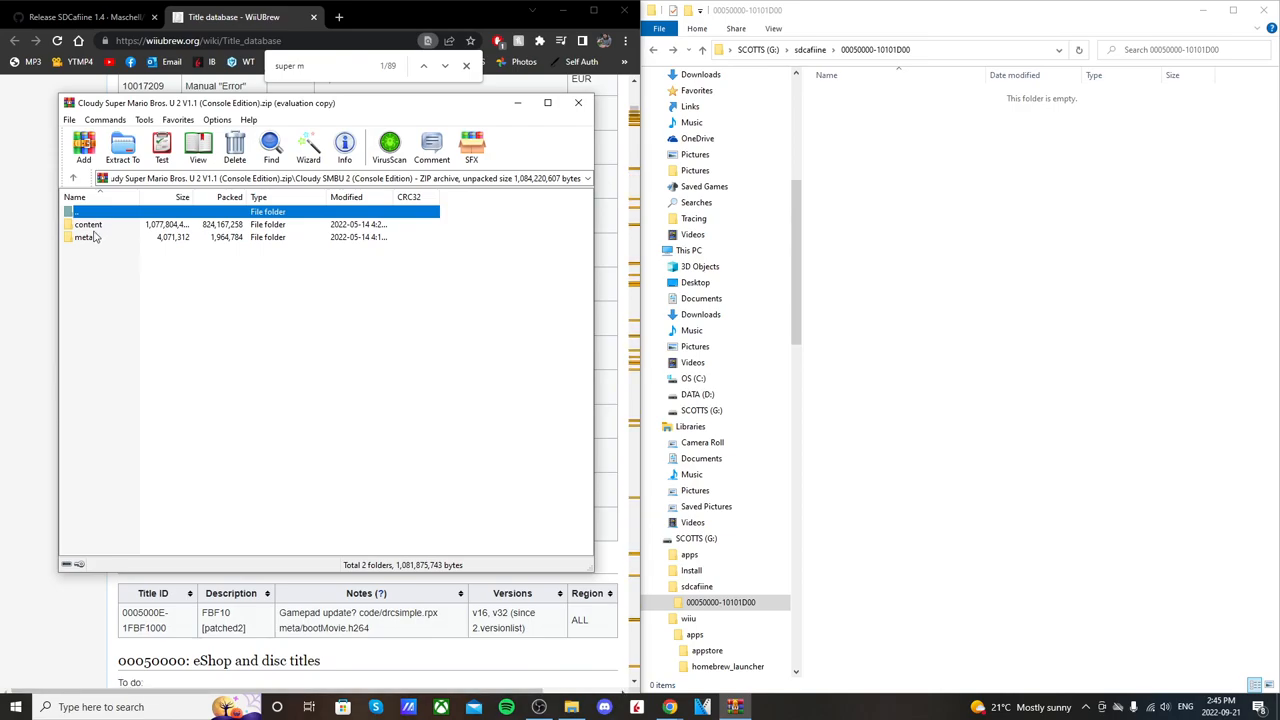
click(88, 224)
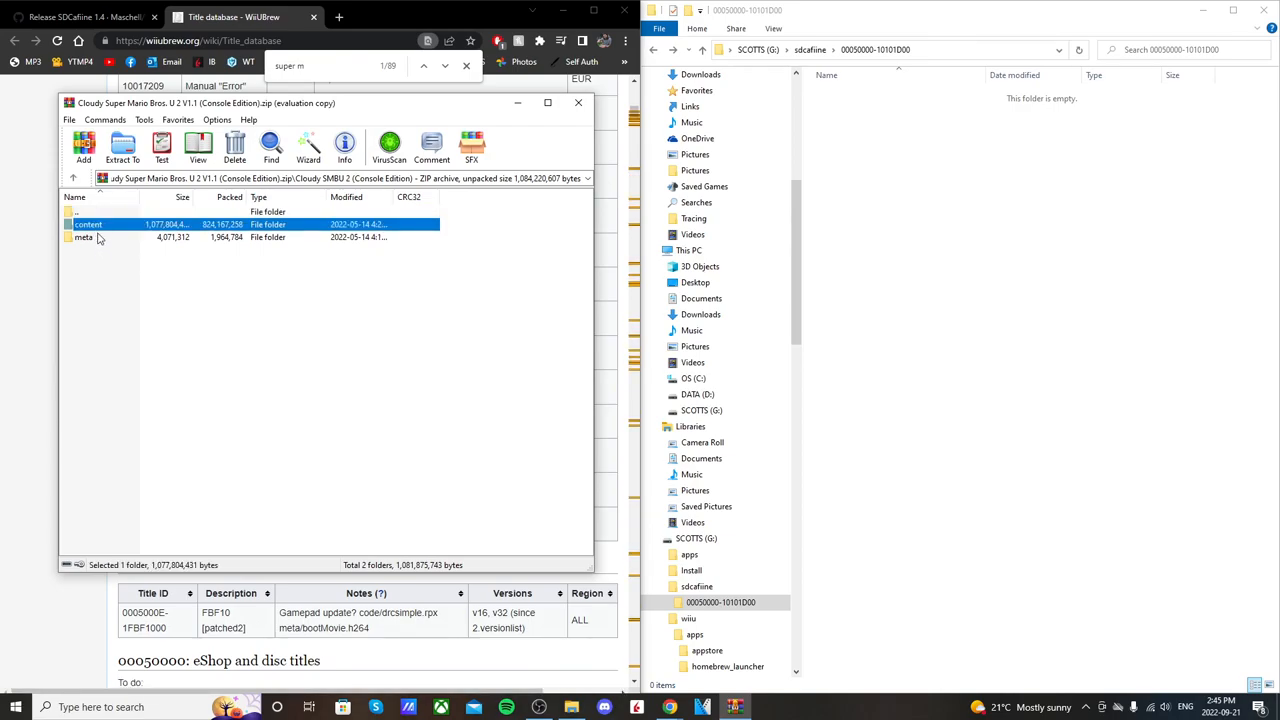
click(122, 148)
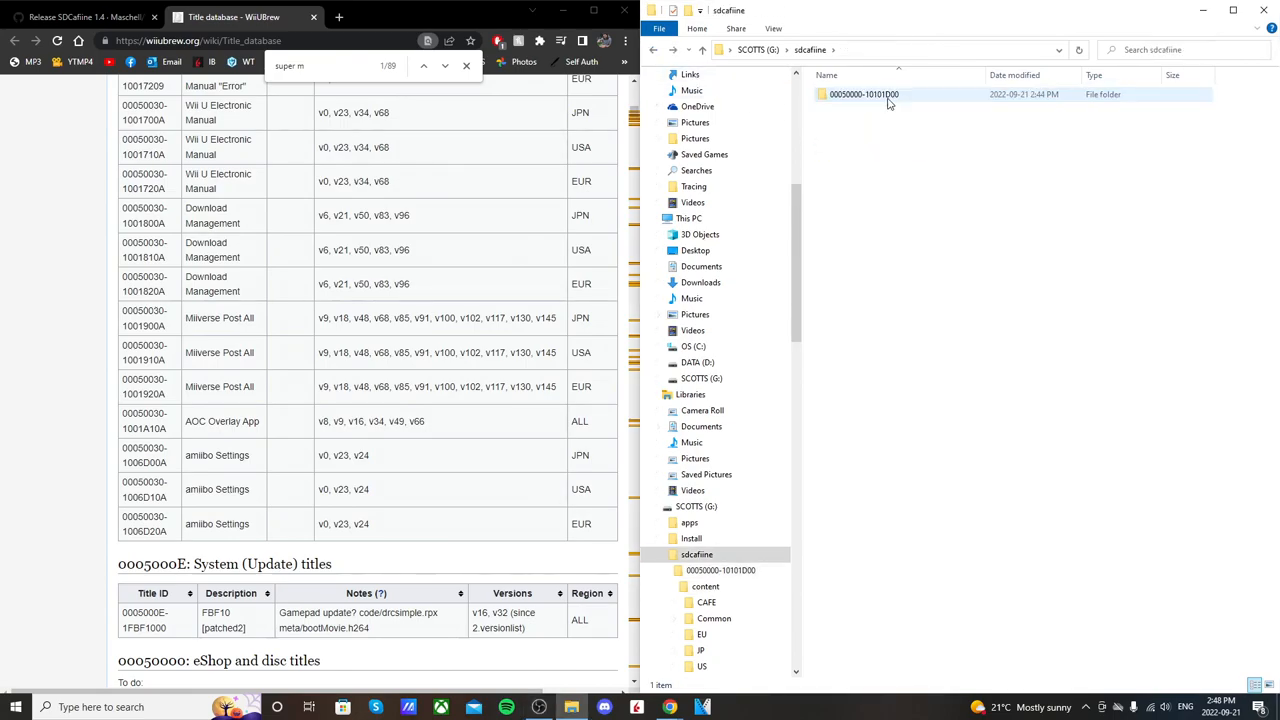
click(863, 93)
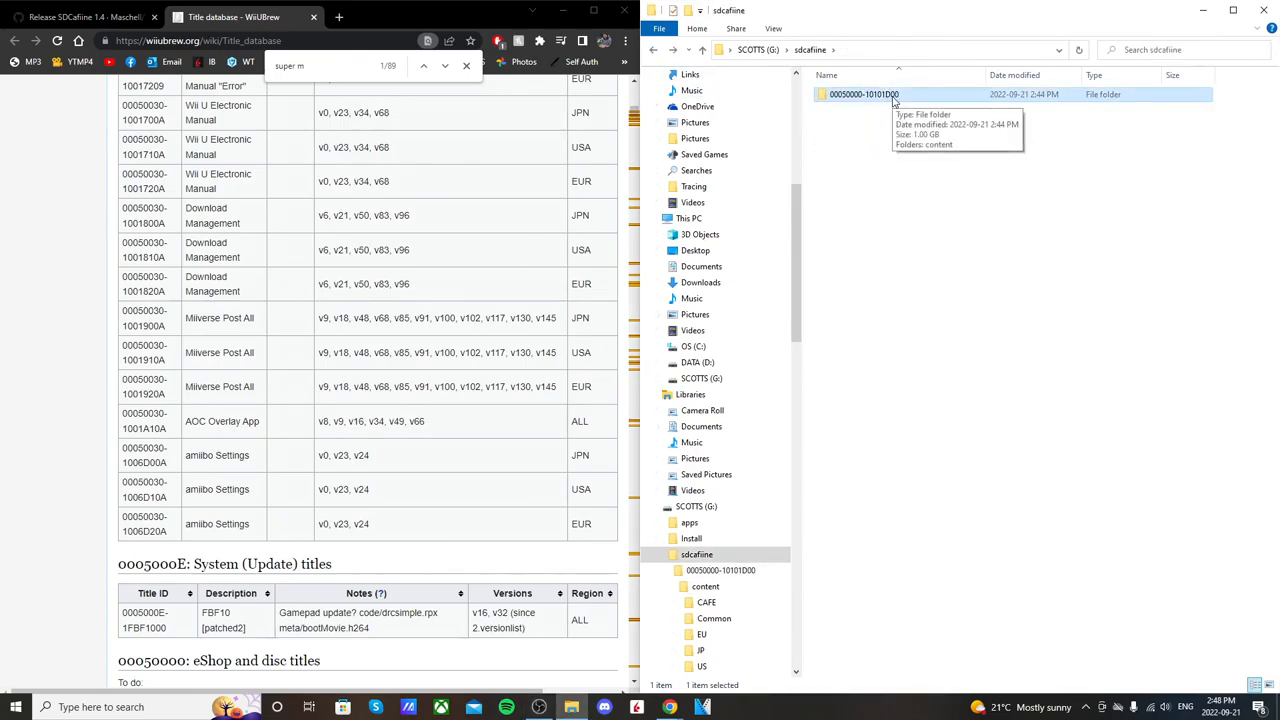
right_click(863, 94)
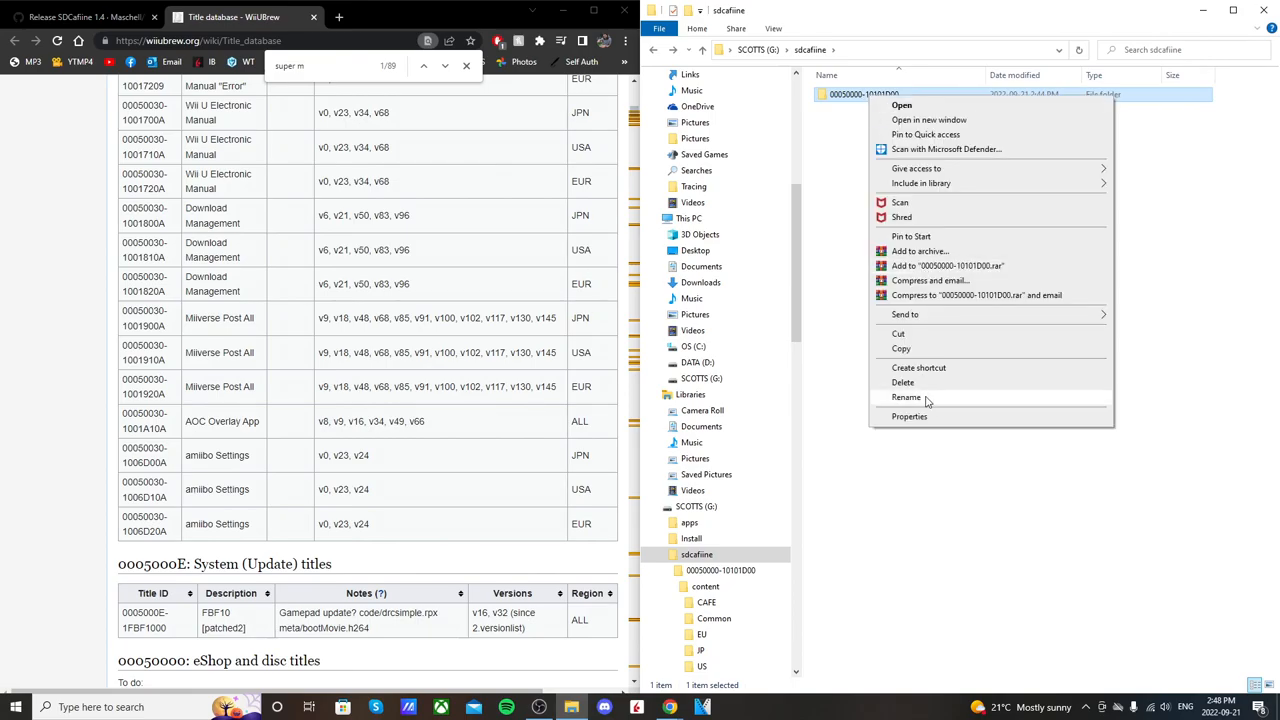
click(906, 397)
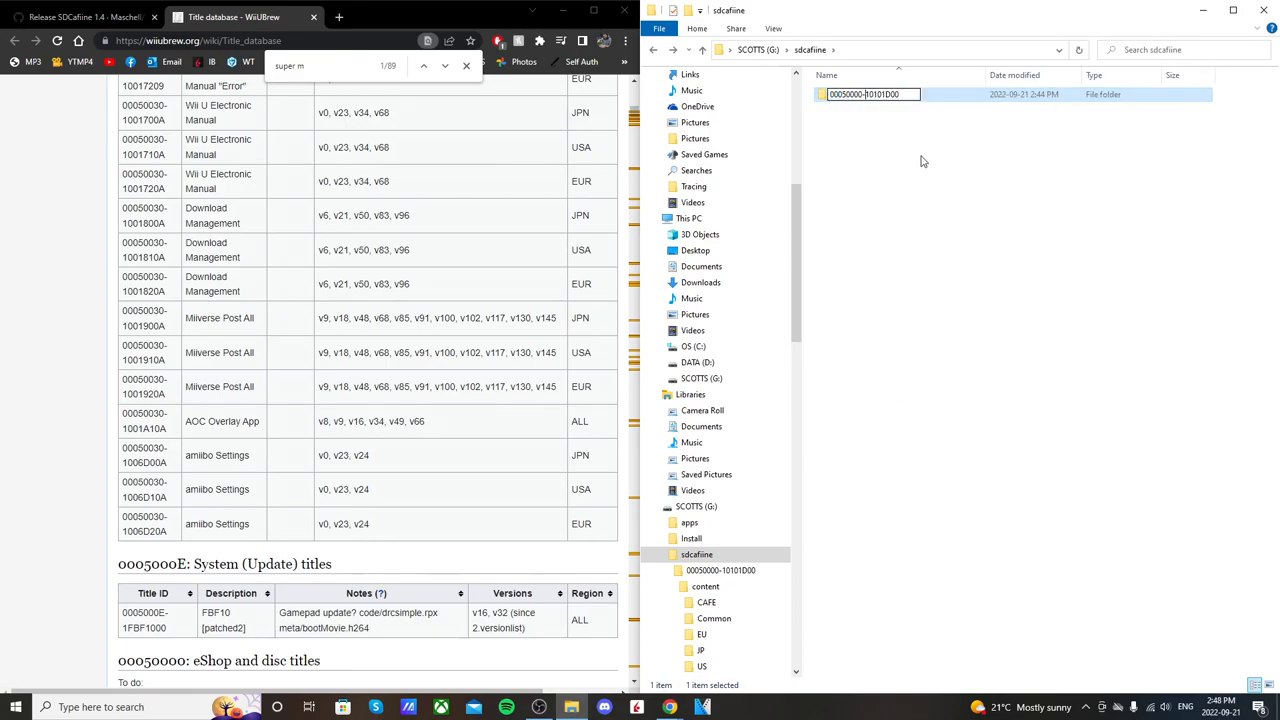
click(862, 94)
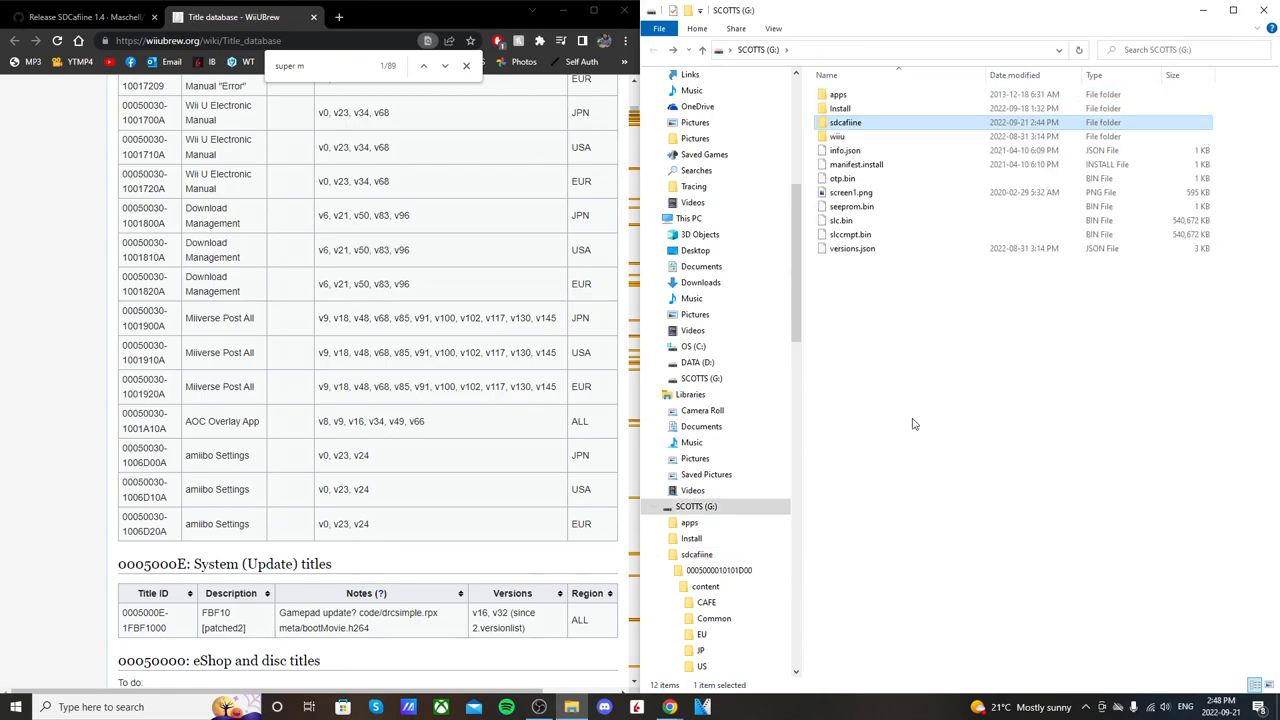
click(840, 108)
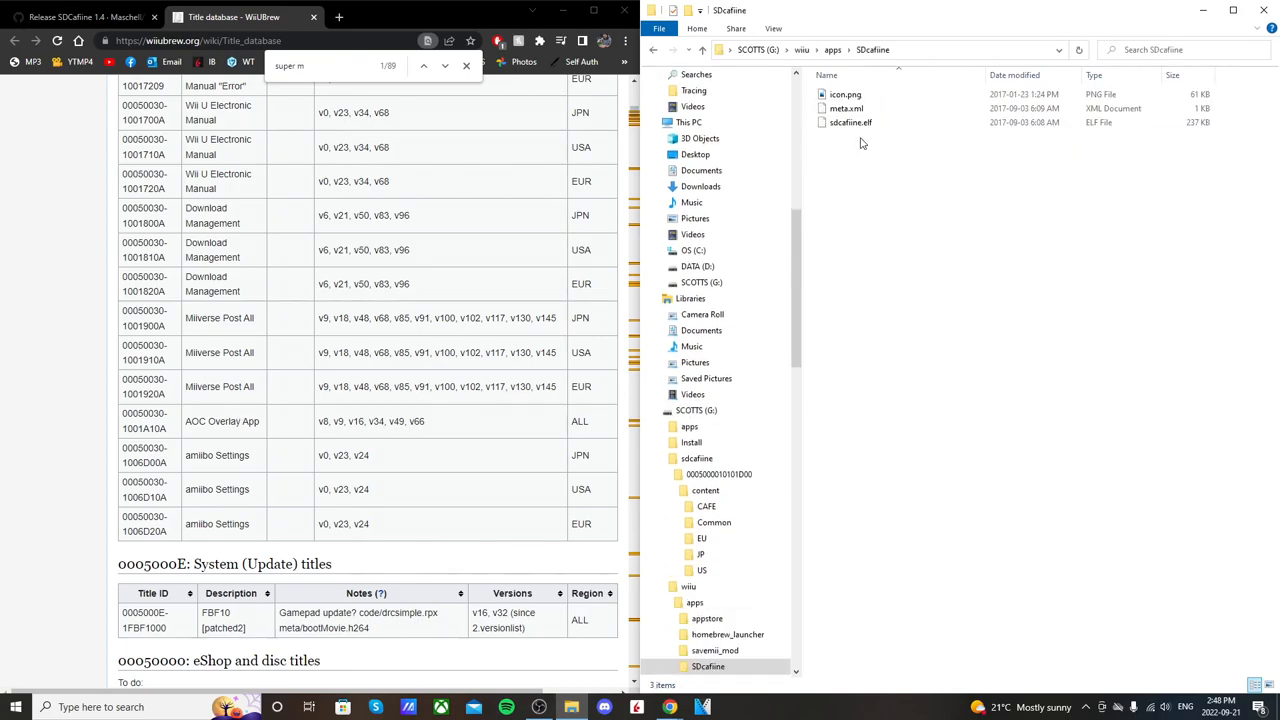
click(654, 50)
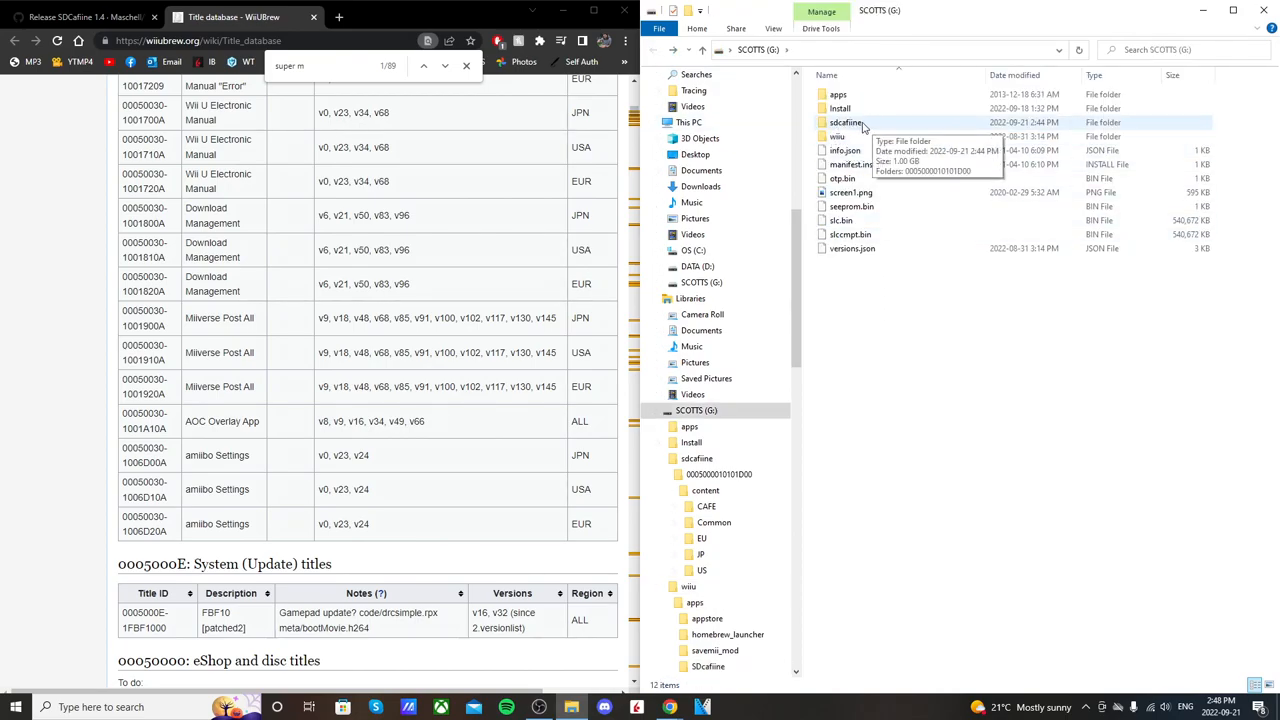
double_click(846, 122)
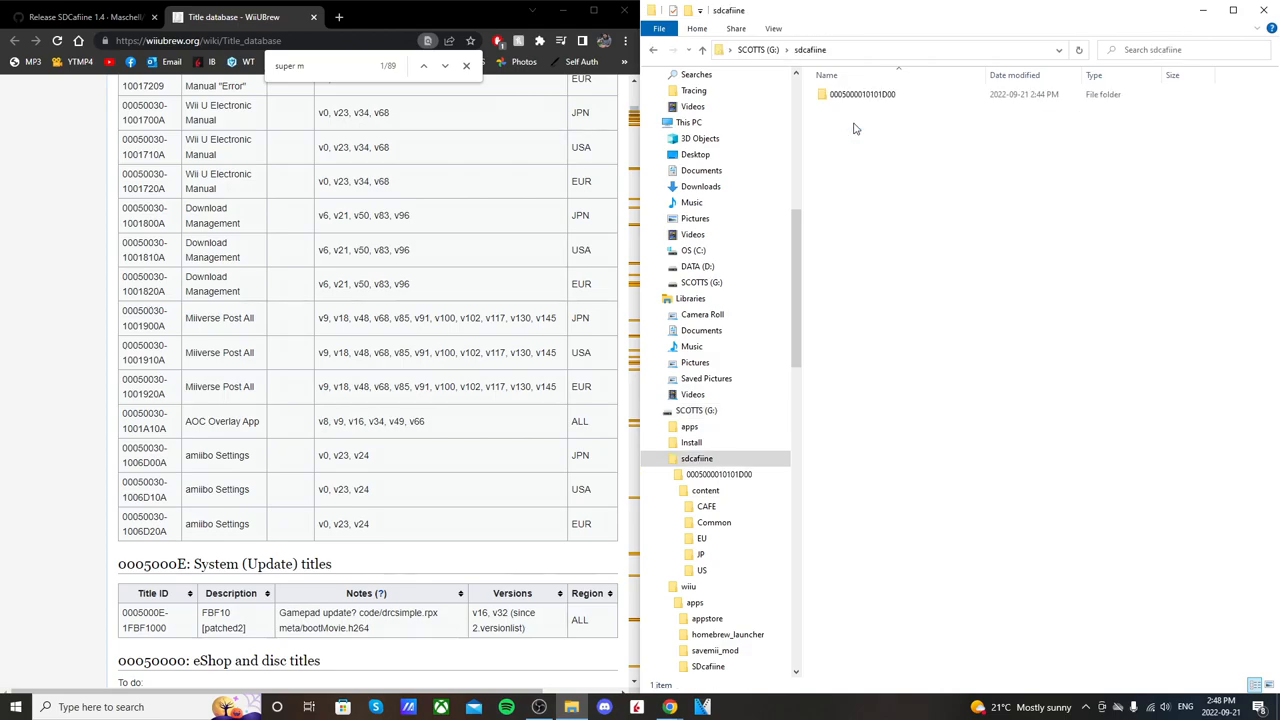
mouse_move(862, 94)
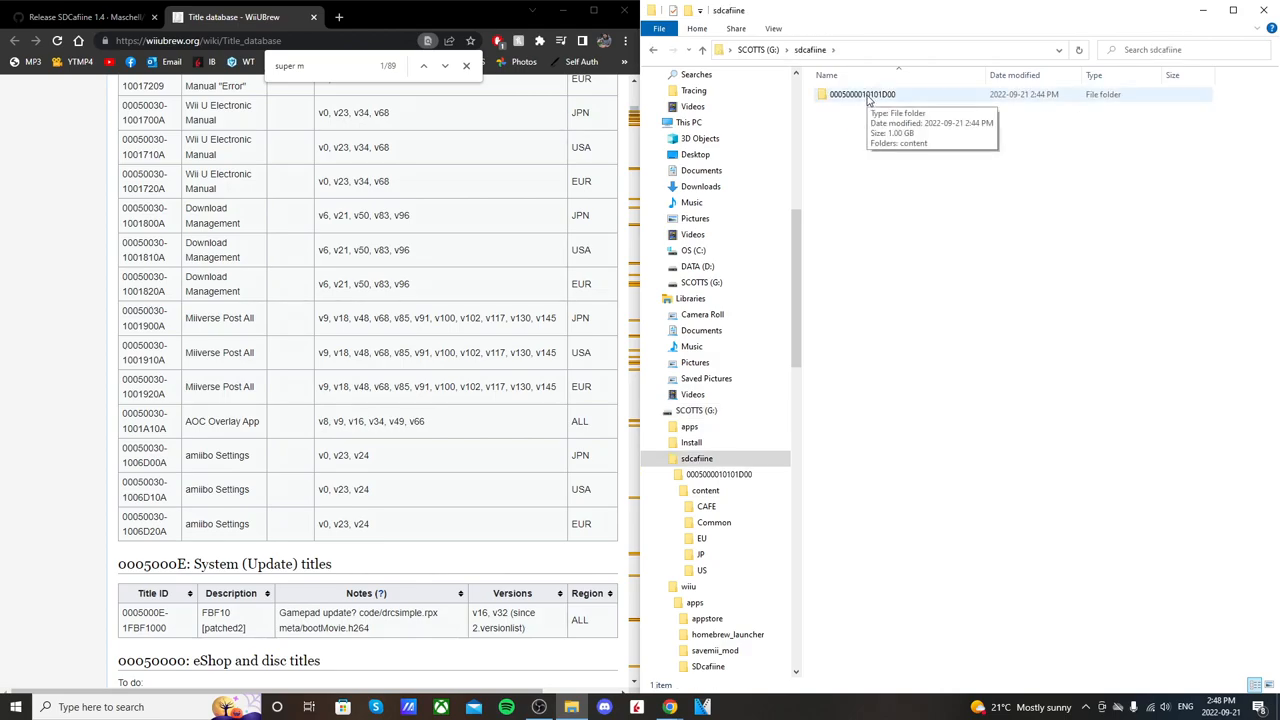
double_click(862, 94)
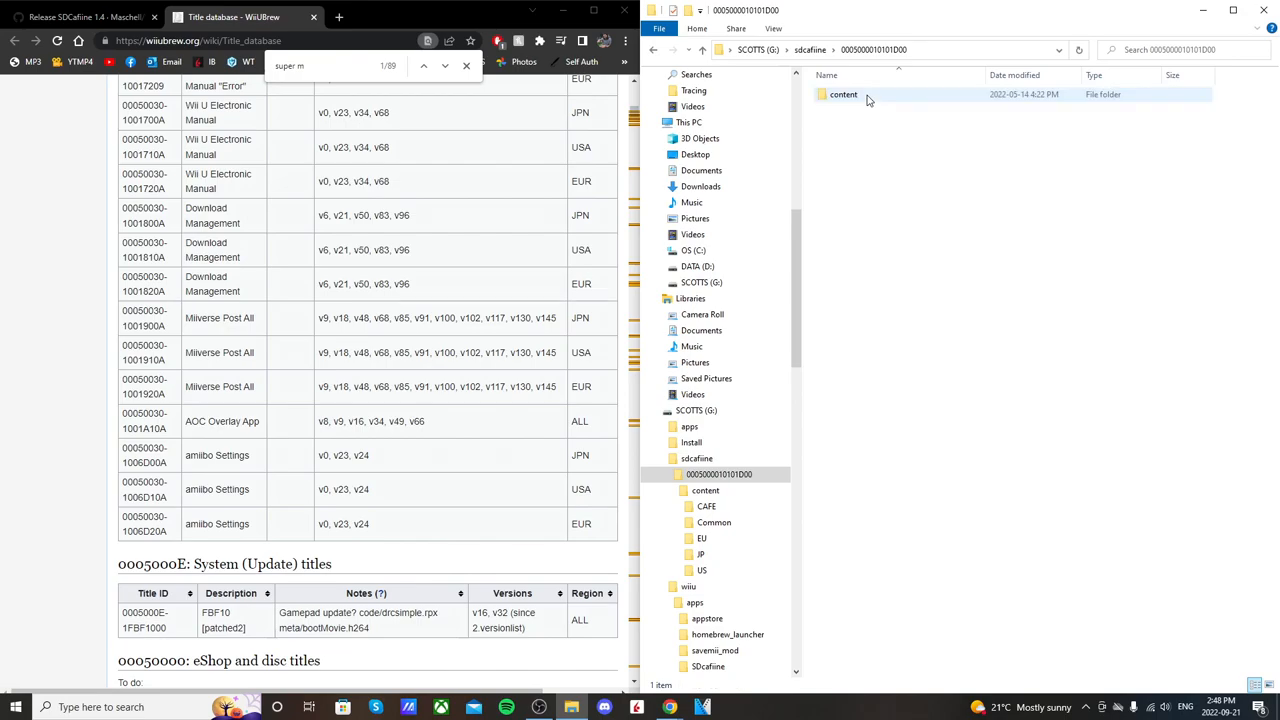
click(843, 94)
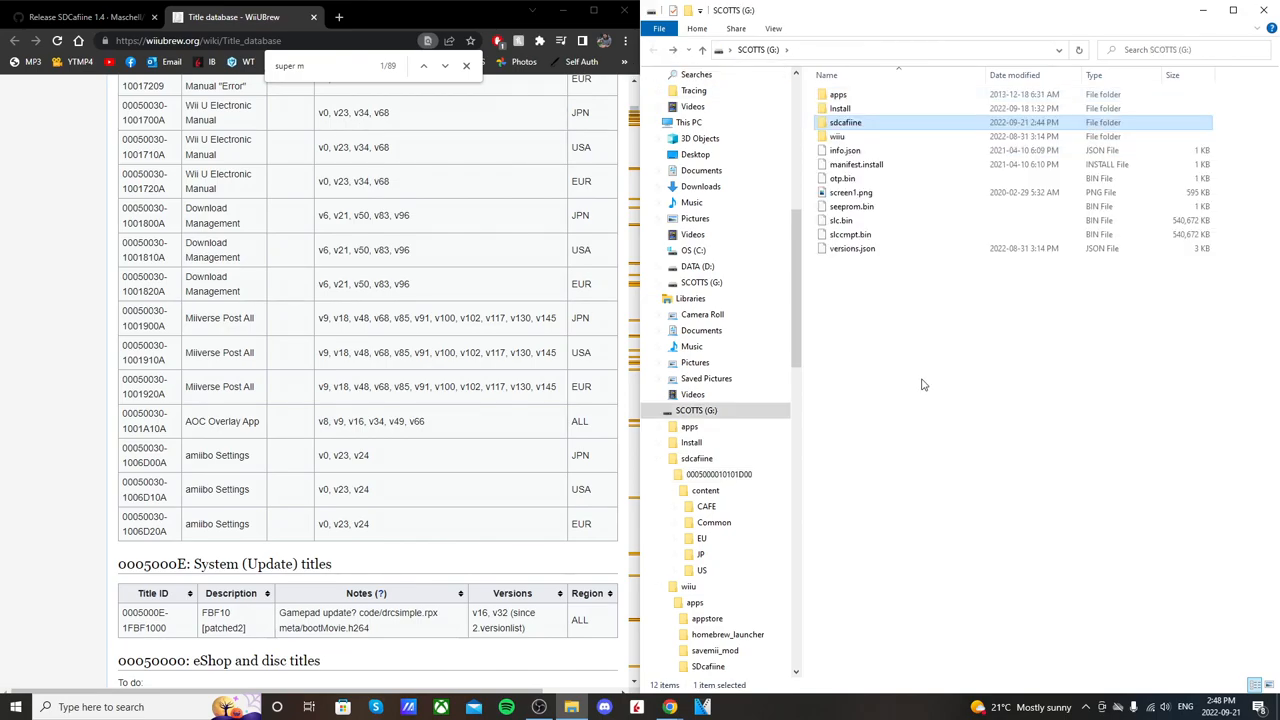
mouse_move(949, 388)
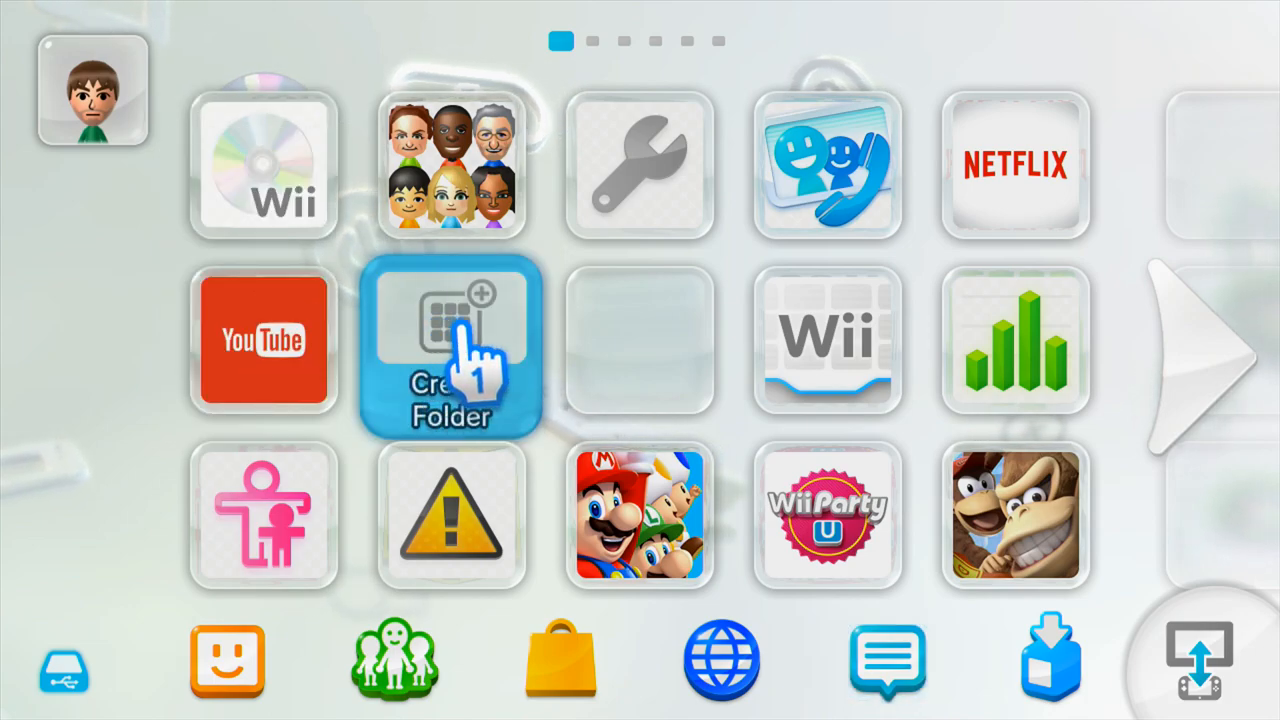
mouse_move(450, 517)
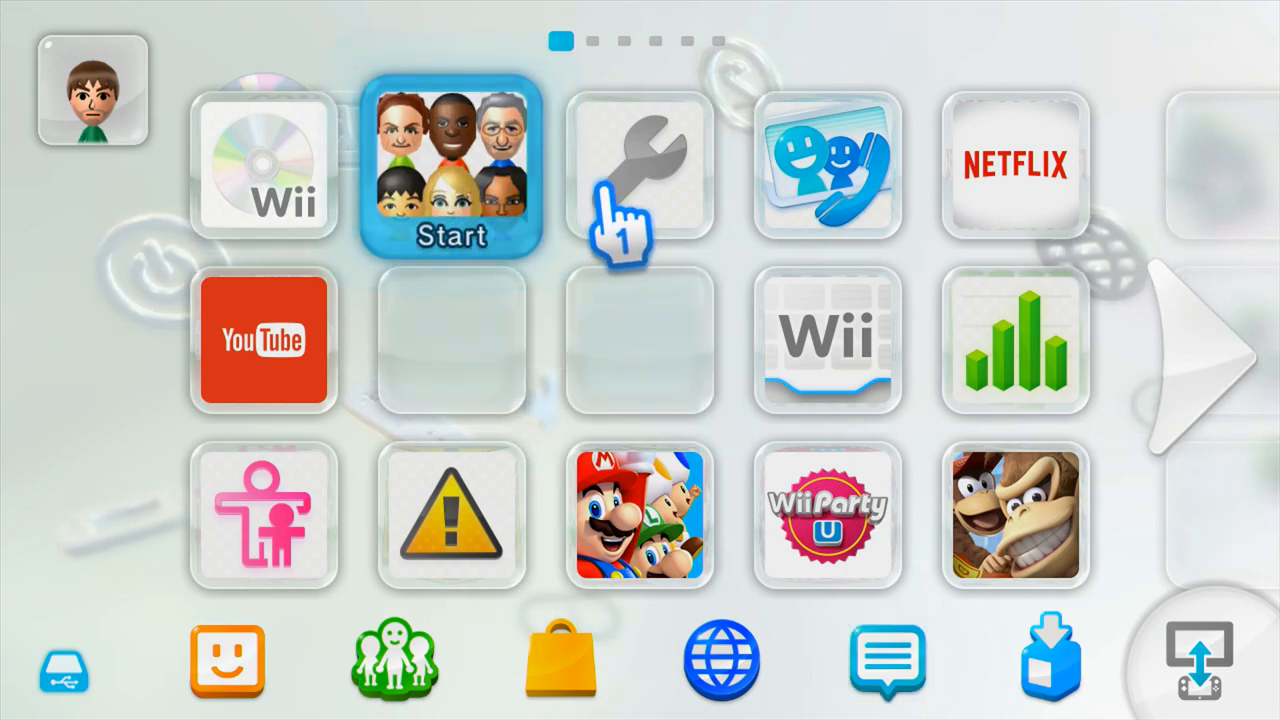
Tap the Homebrew Launcher tile on the Wii U Menu.
click(452, 165)
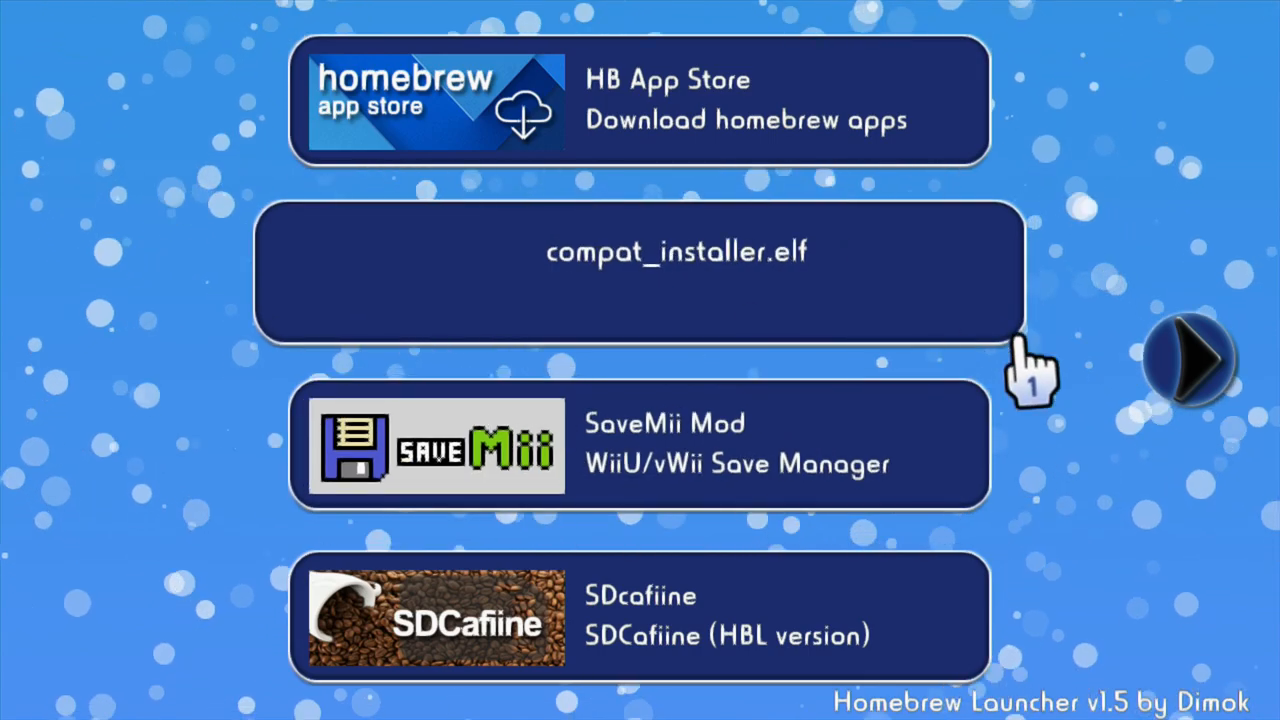
mouse_move(715, 615)
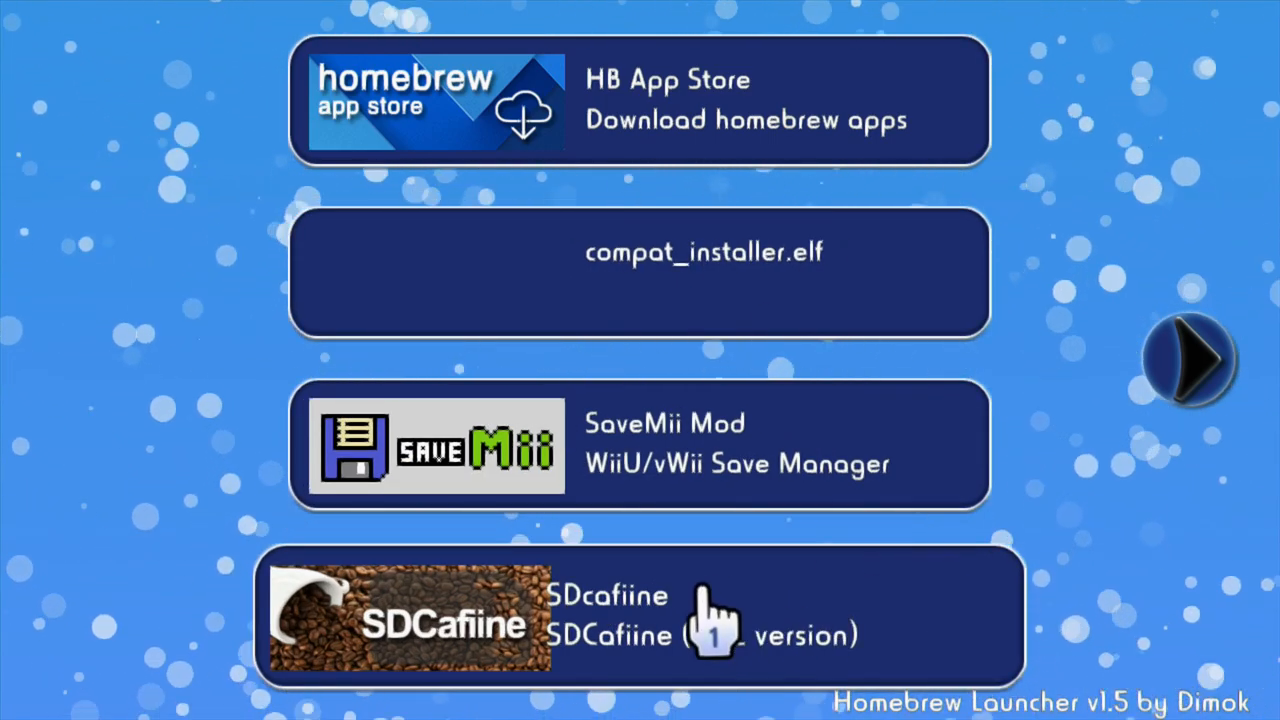
Load SDCafiine 1.4 from its details window in the Homebrew Launcher.
click(640, 615)
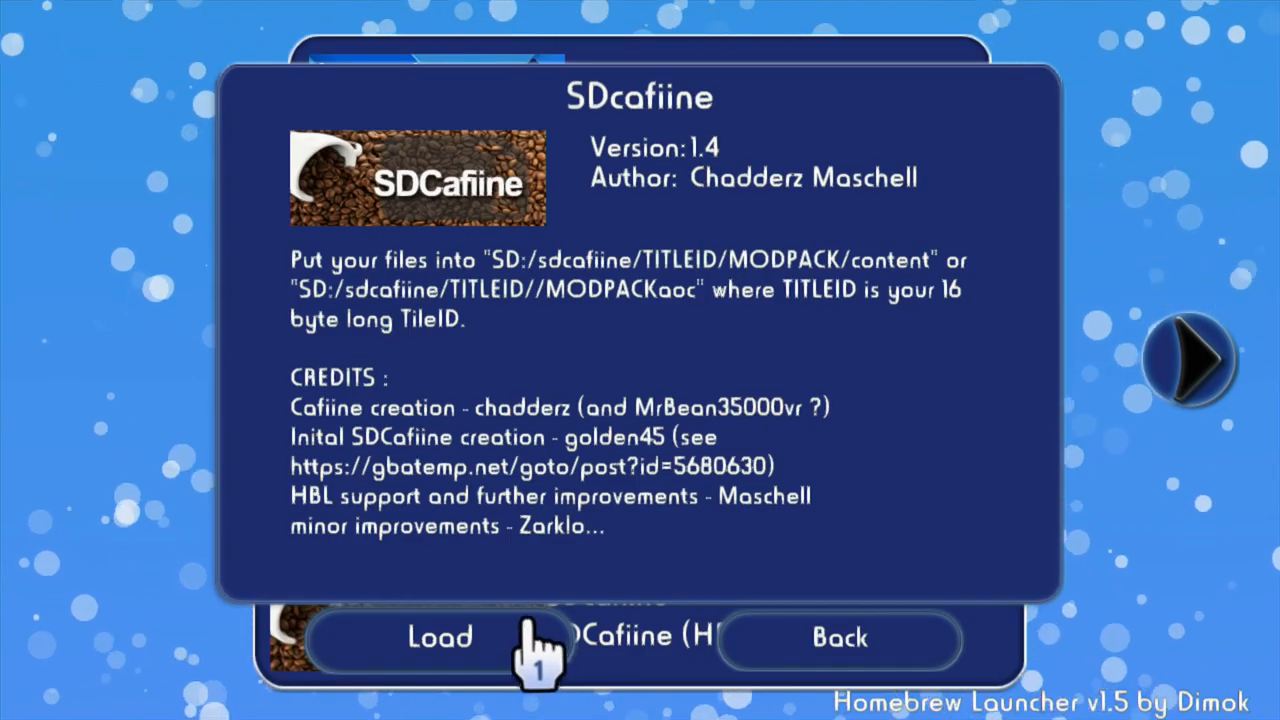
click(440, 637)
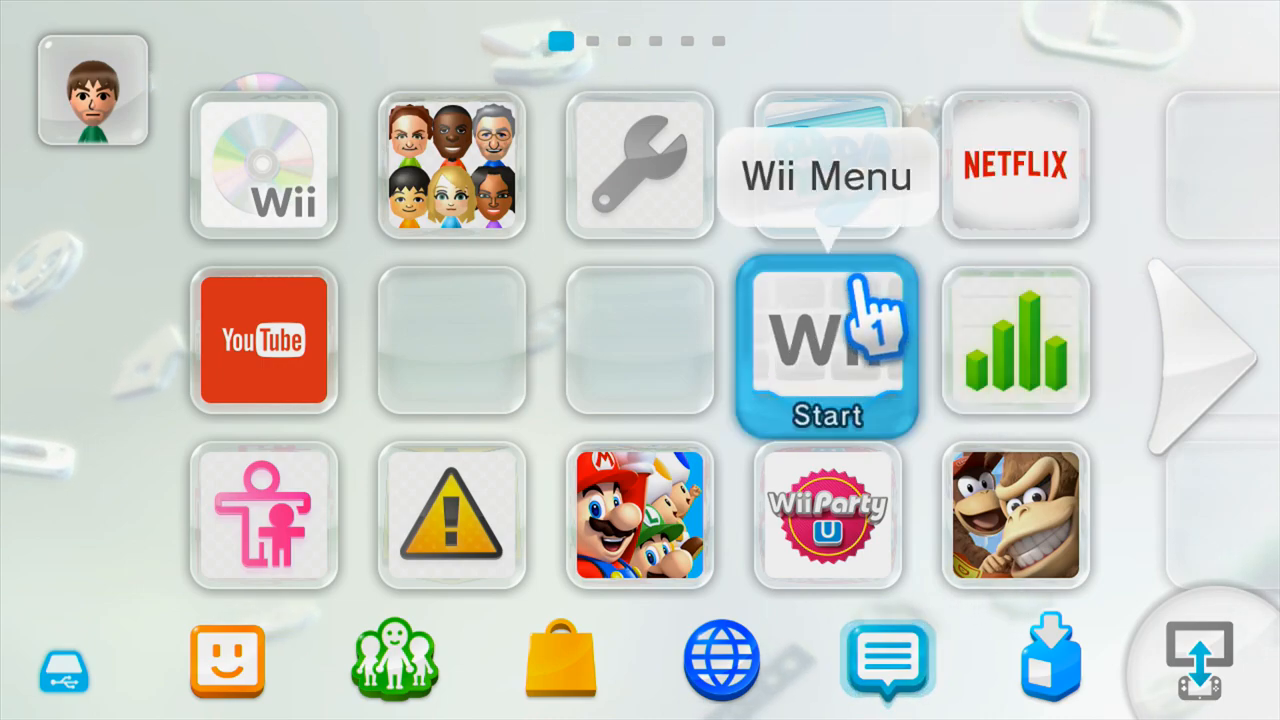
mouse_move(264, 165)
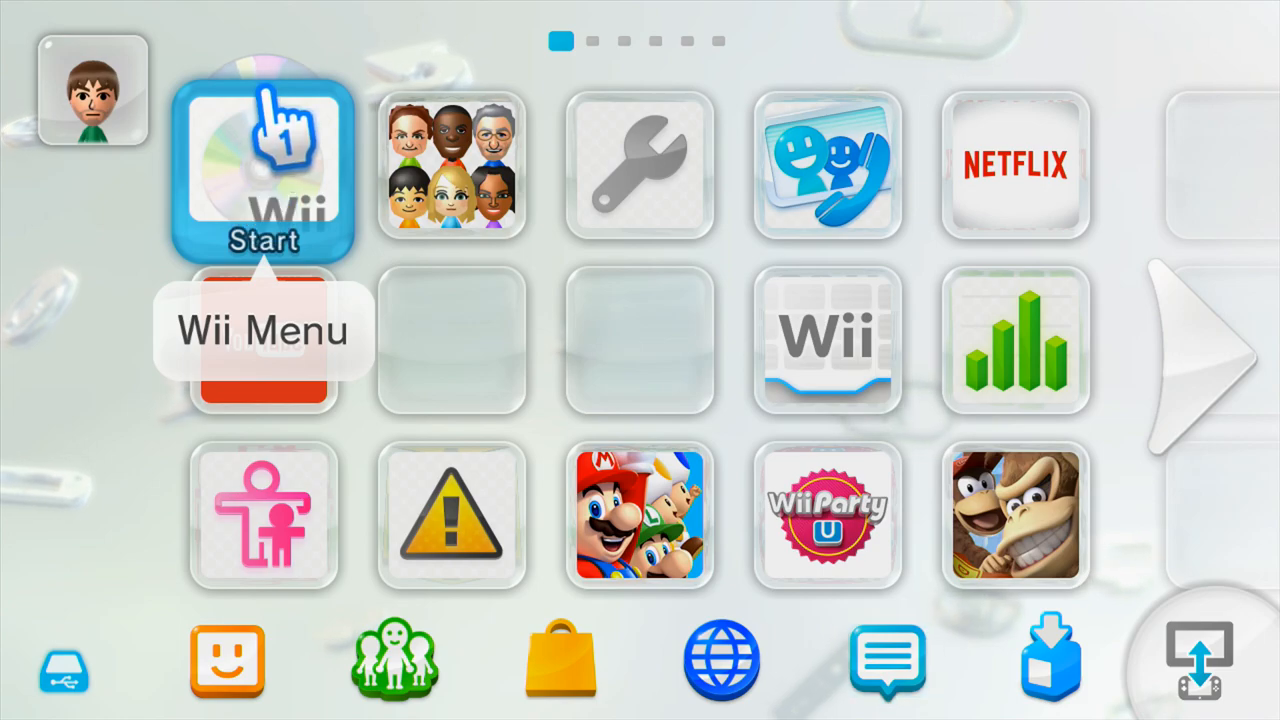
mouse_move(639, 517)
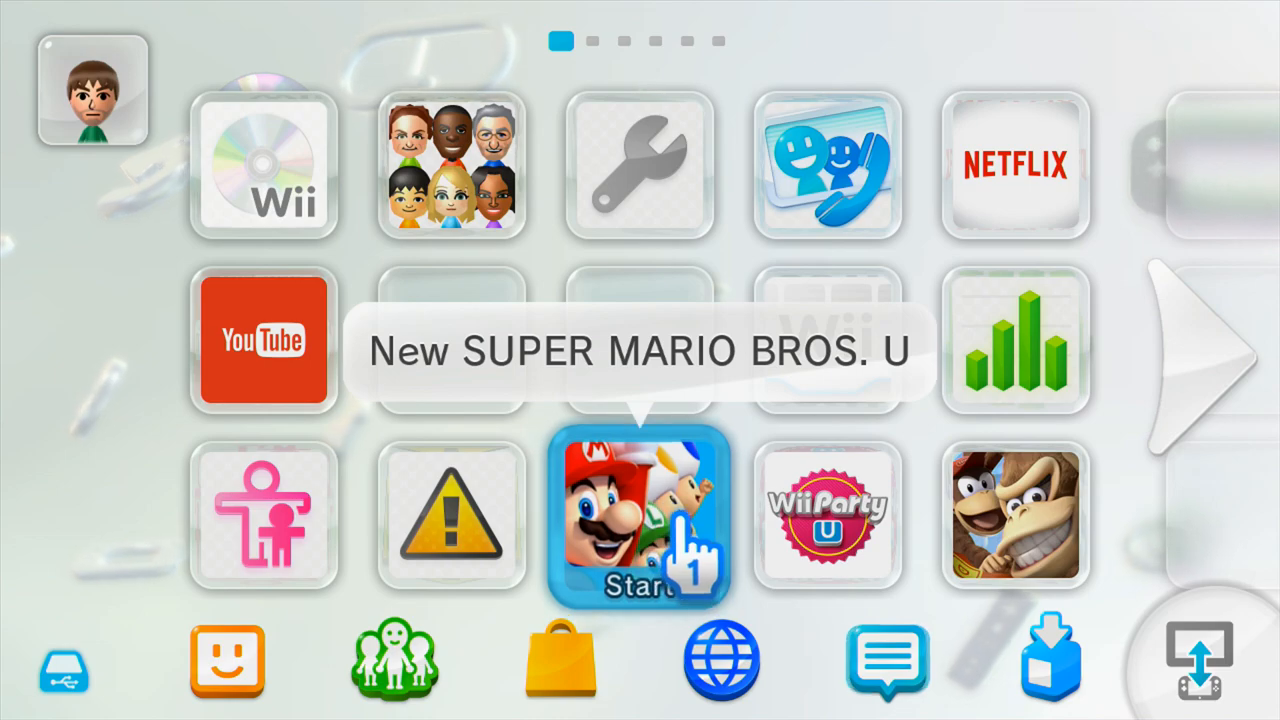
Launch New SUPER MARIO BROS. U from the Wii U Menu to boot the Cloudy Super Mario Bros. U 2 mod.
click(639, 517)
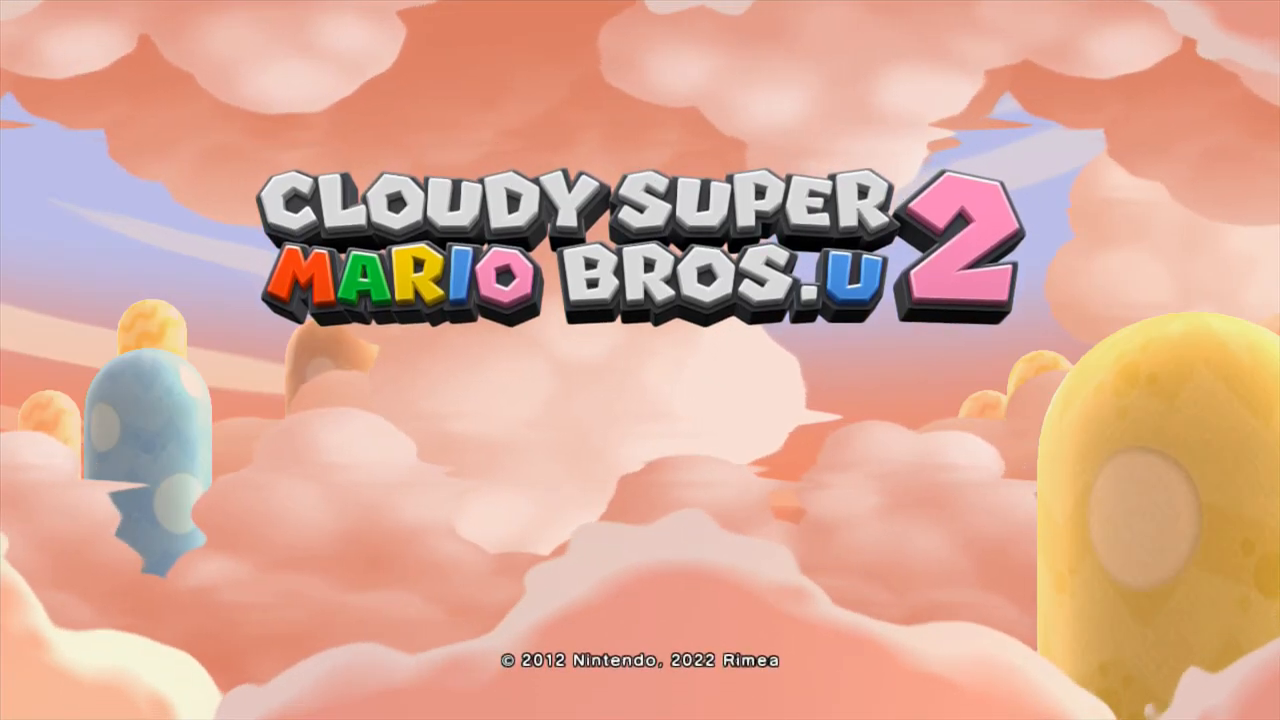